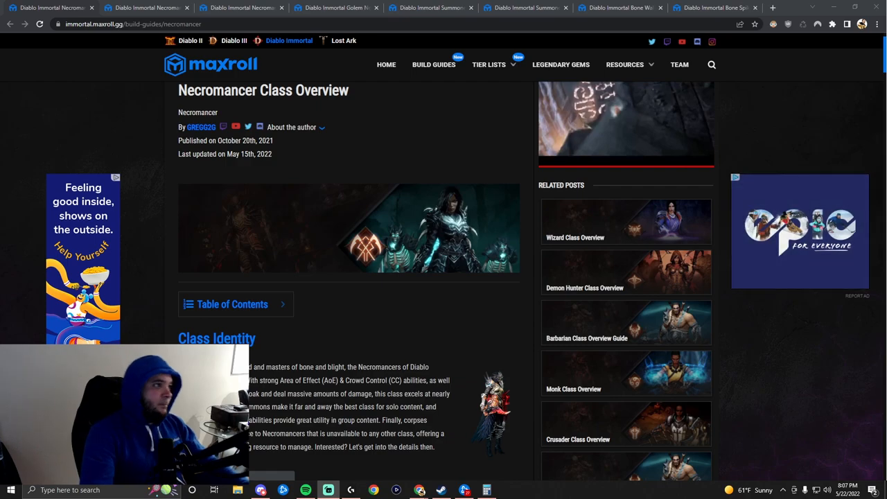
Scroll to the pros/cons list and highlight a strength, Lacks Mobility, and the short-range weaknesses.
scroll("up", 3)
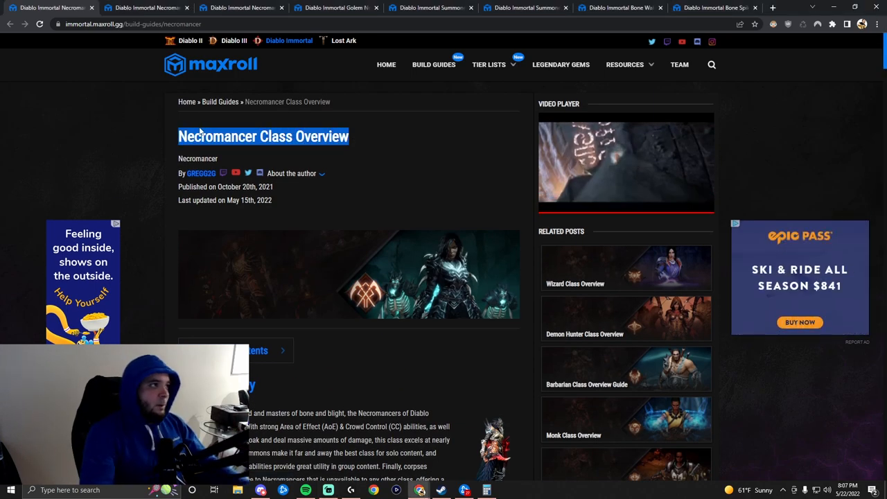
scroll("down", 3)
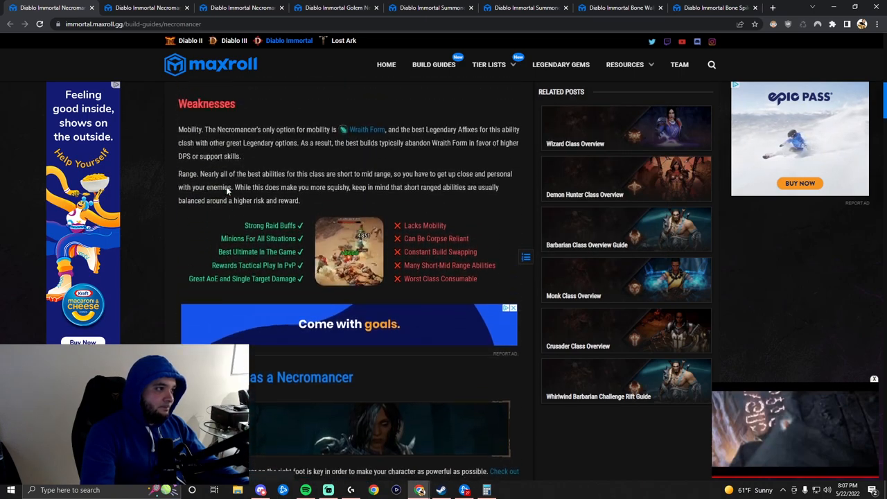
scroll("down", 3)
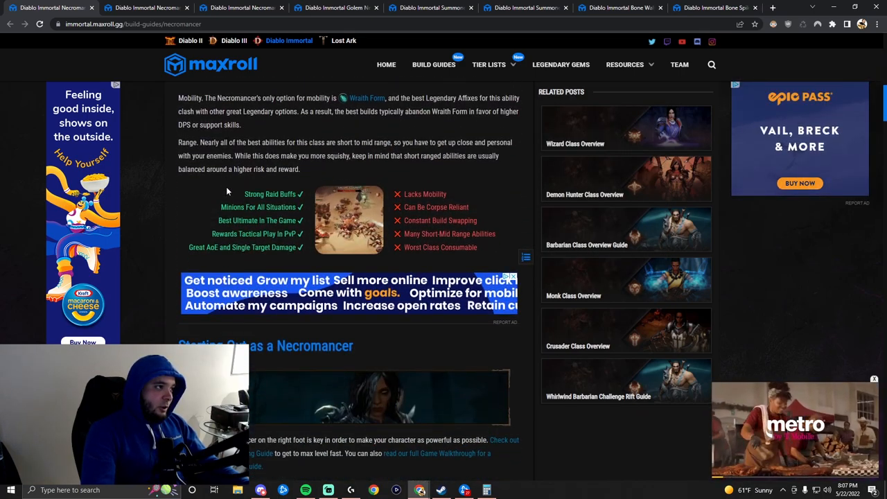
scroll("down", 3)
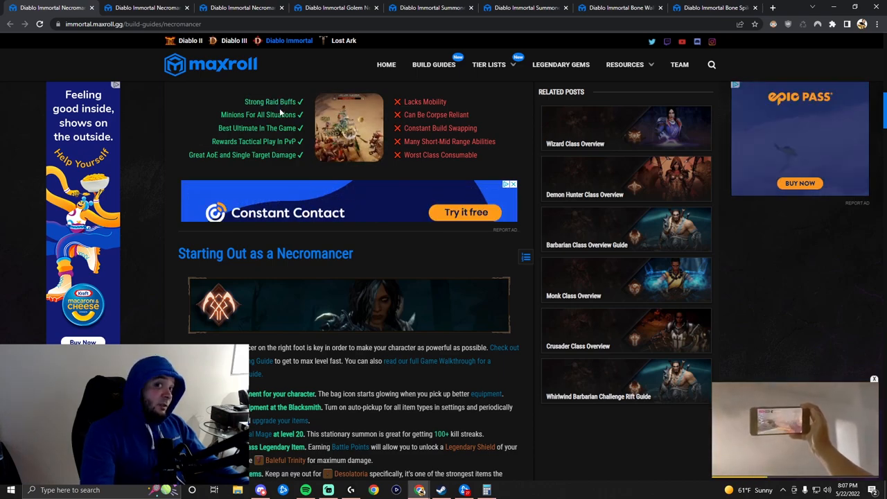
double_click(270, 101)
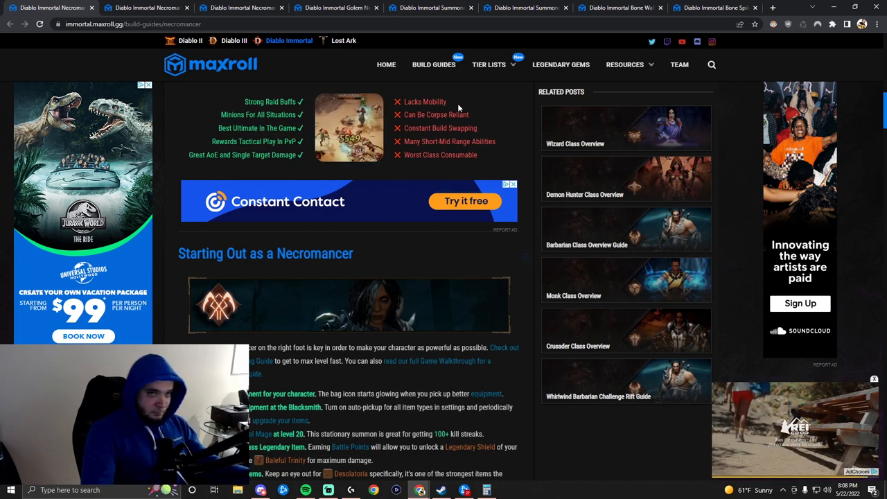
double_click(425, 102)
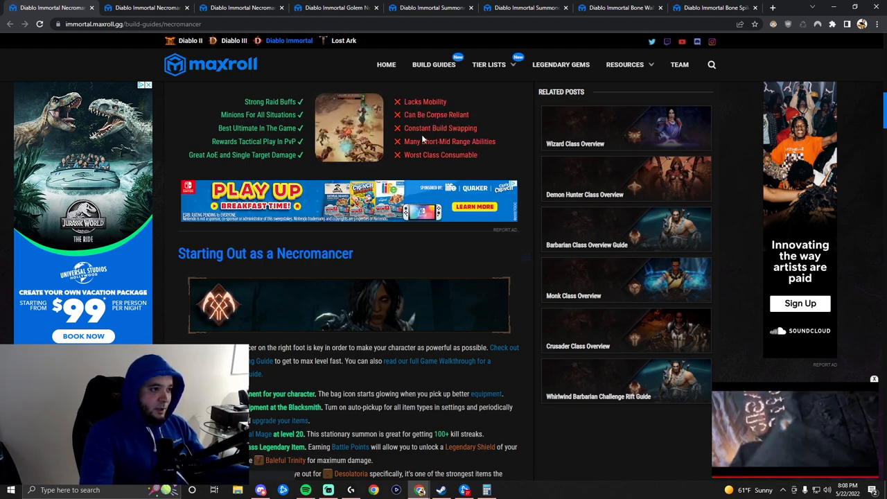
double_click(440, 128)
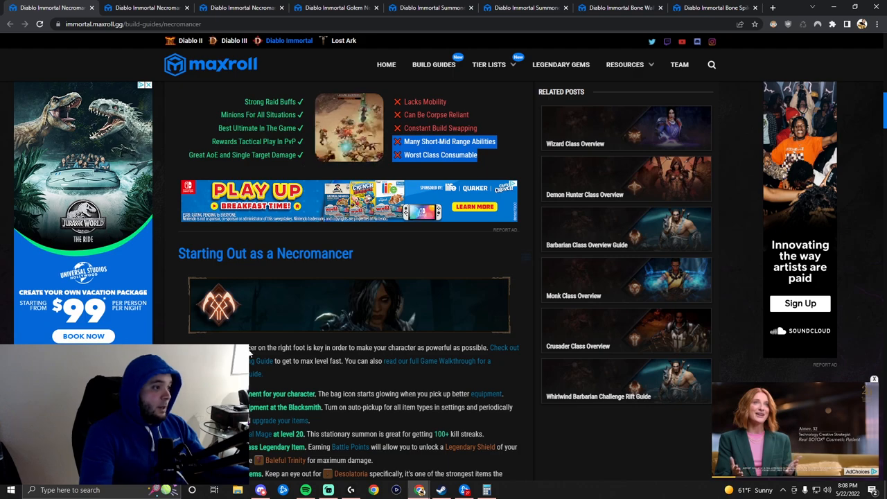
Scroll to Skills & Legendary Items, show Soulfire's details, and reopen the skill list.
scroll("down", 3)
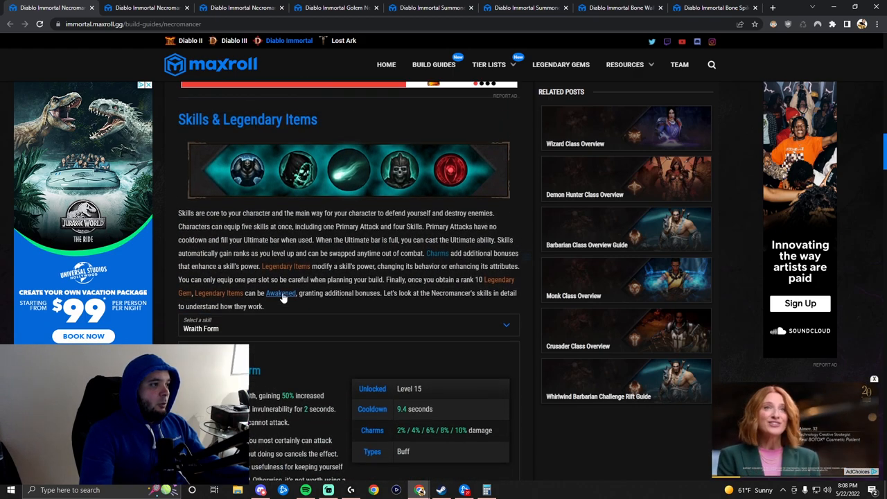
scroll("down", 3)
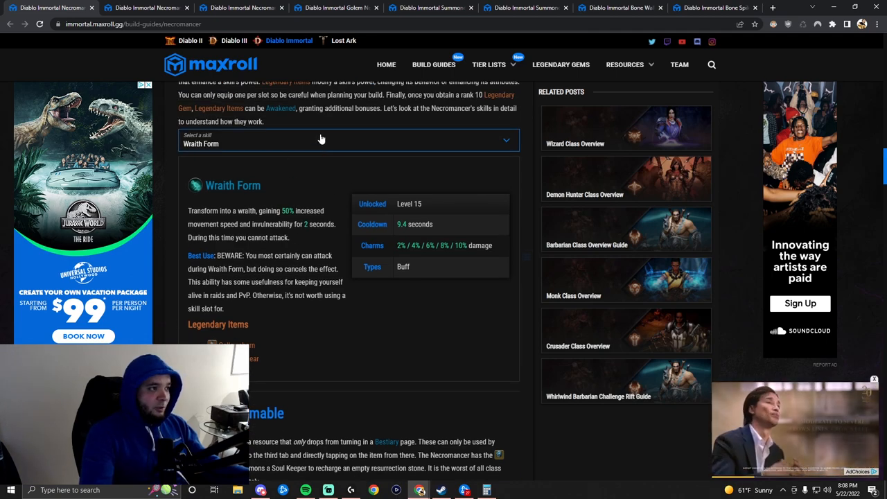
left_click(505, 140)
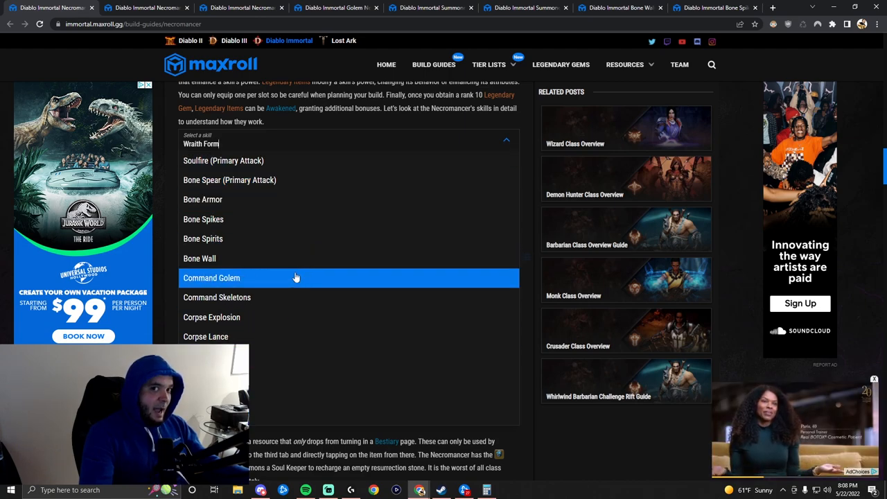
left_click(224, 161)
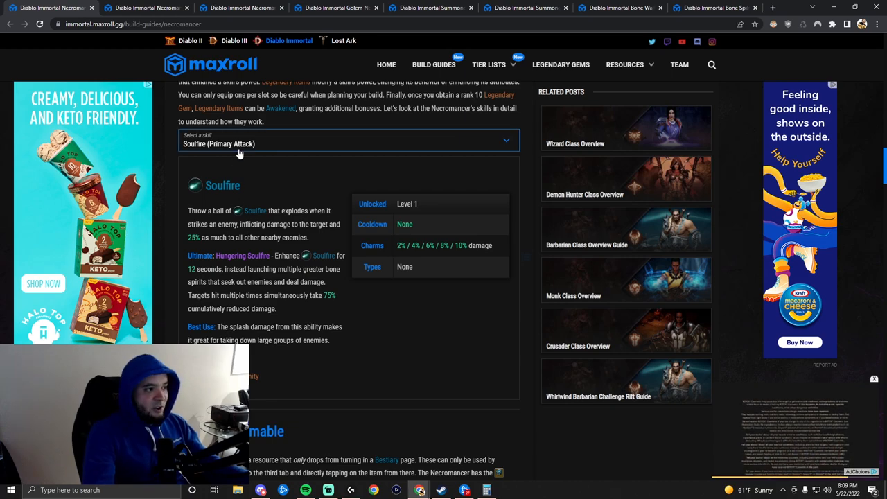
left_click(347, 144)
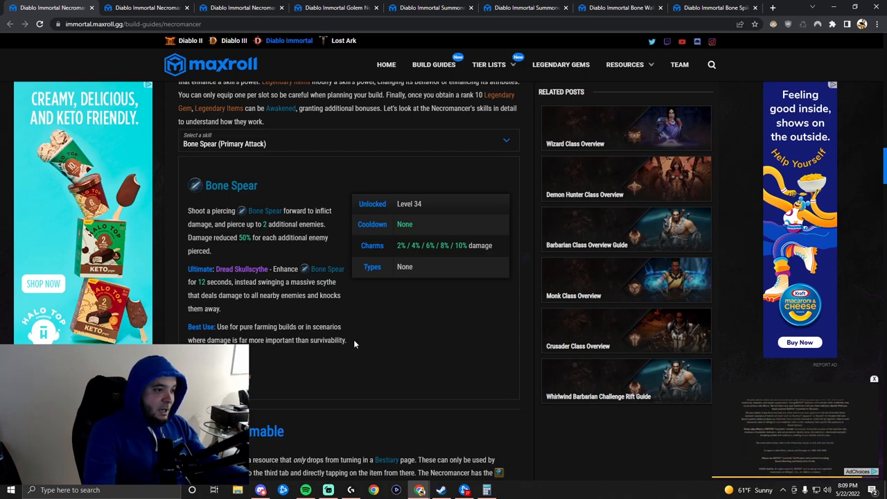
mouse_move(269, 200)
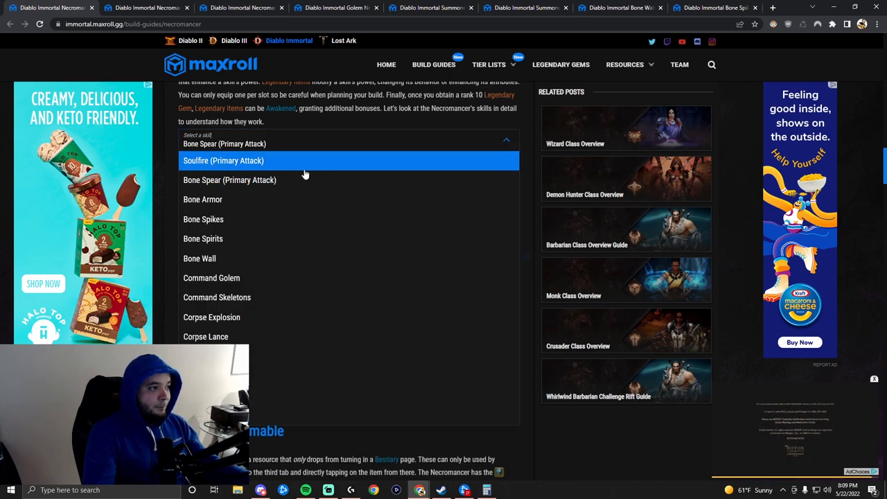
Show Bone Armor (highlighting its name), Bone Spikes, then Bone Spirits skill details, and reopen the list.
left_click(203, 199)
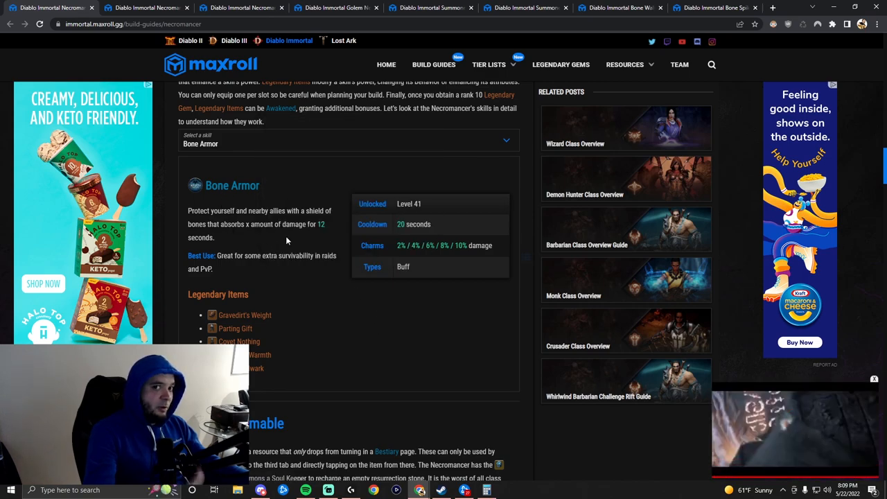
mouse_move(269, 223)
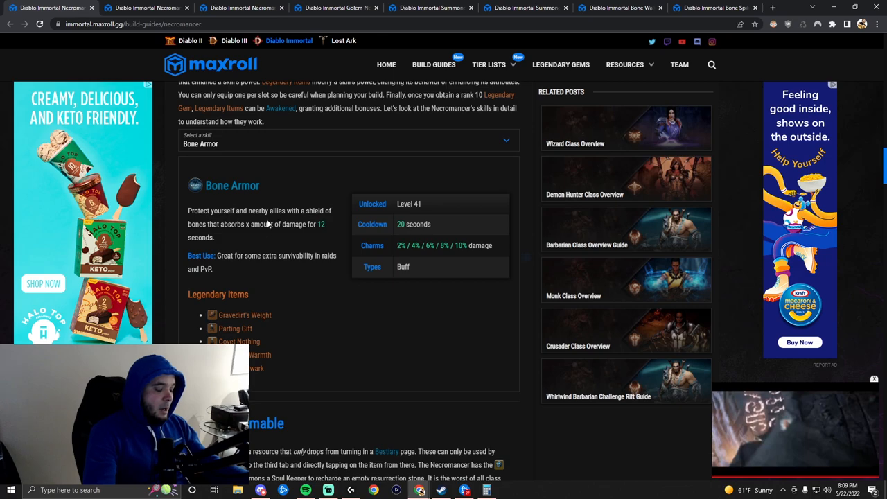
double_click(232, 185)
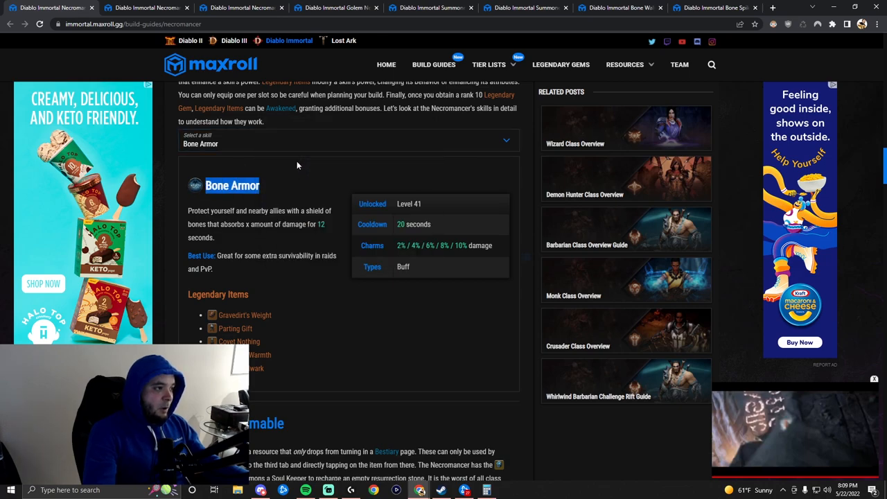
left_click(506, 140)
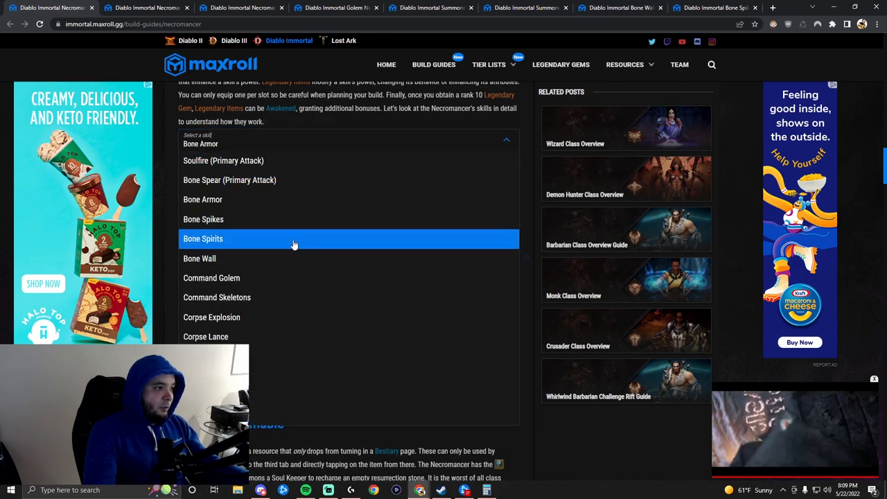
left_click(203, 219)
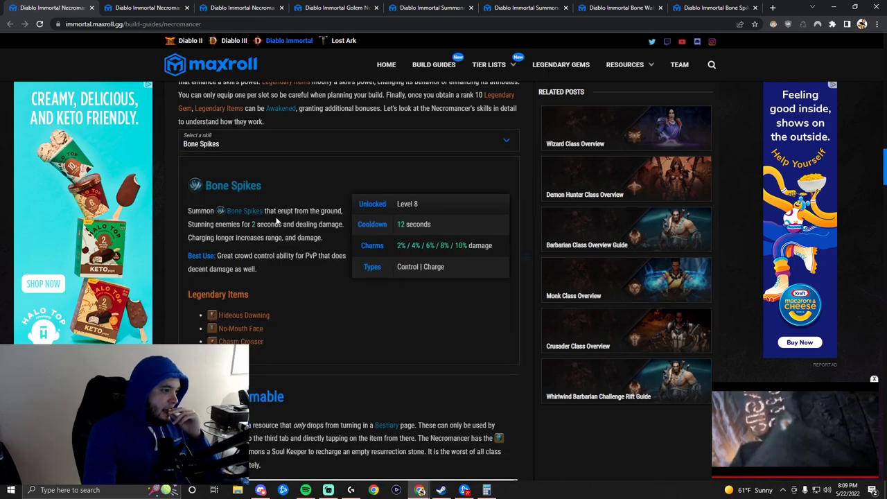
mouse_move(312, 171)
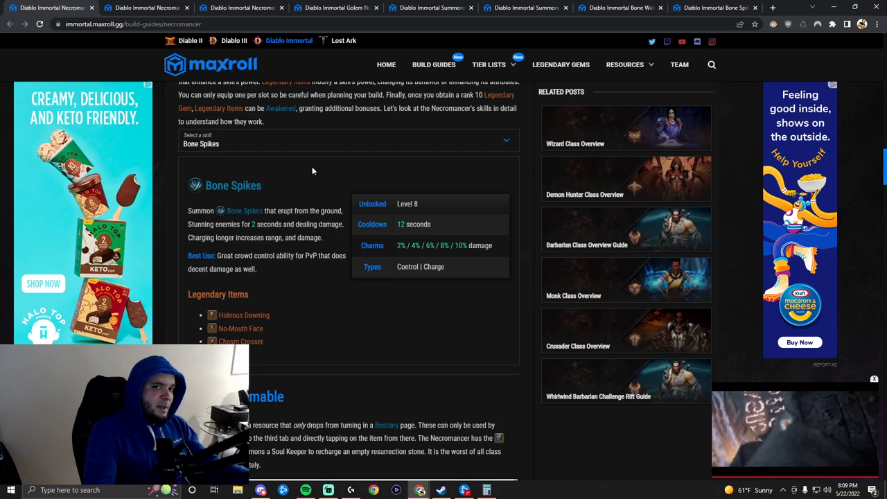
mouse_move(280, 195)
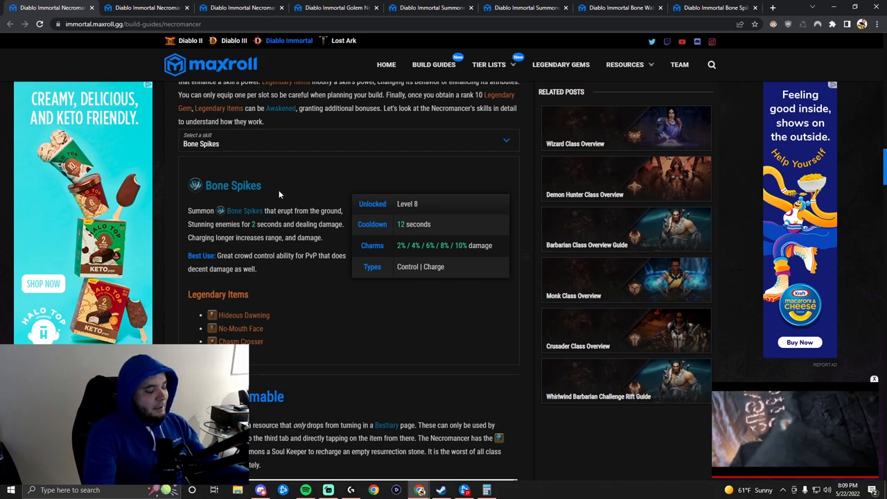
left_click(506, 141)
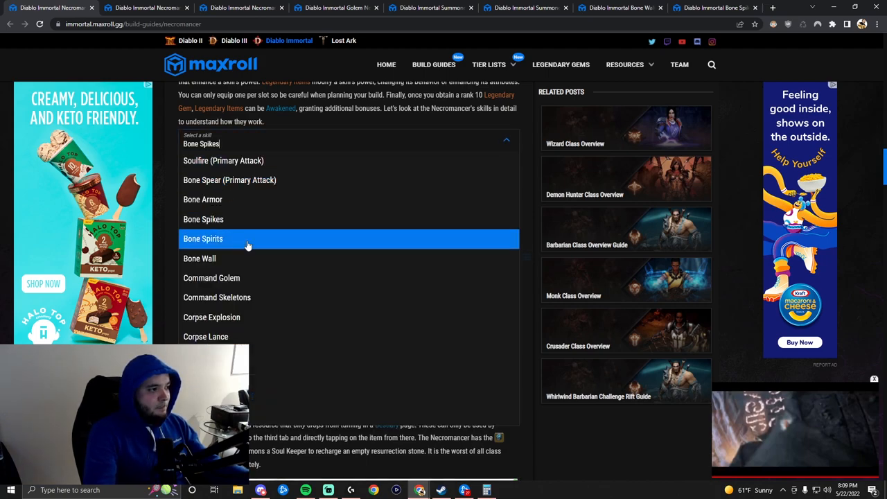
left_click(203, 238)
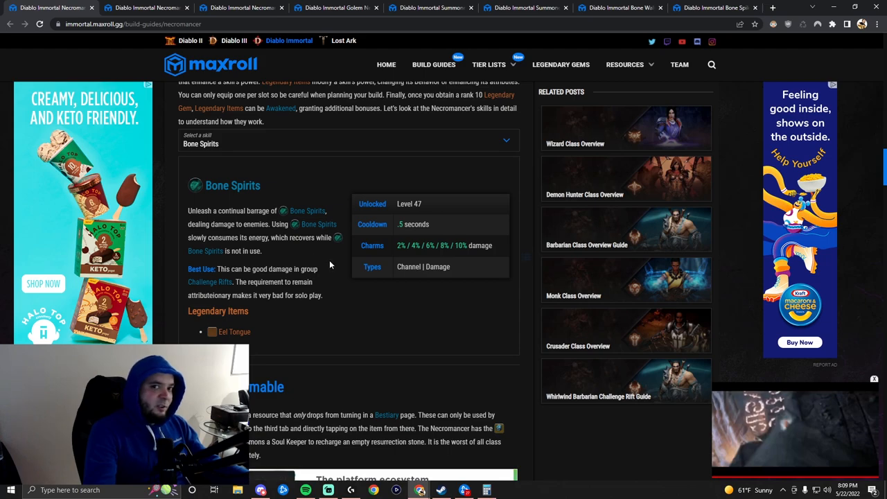
left_click(506, 144)
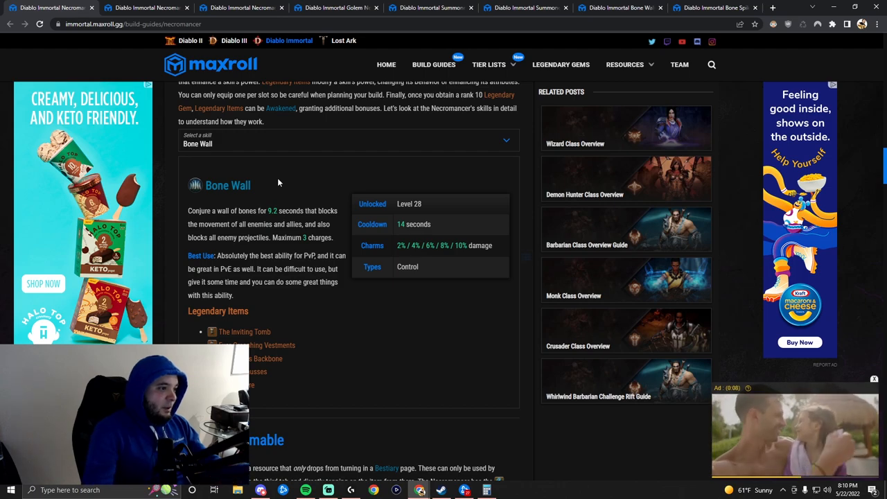
mouse_move(244, 331)
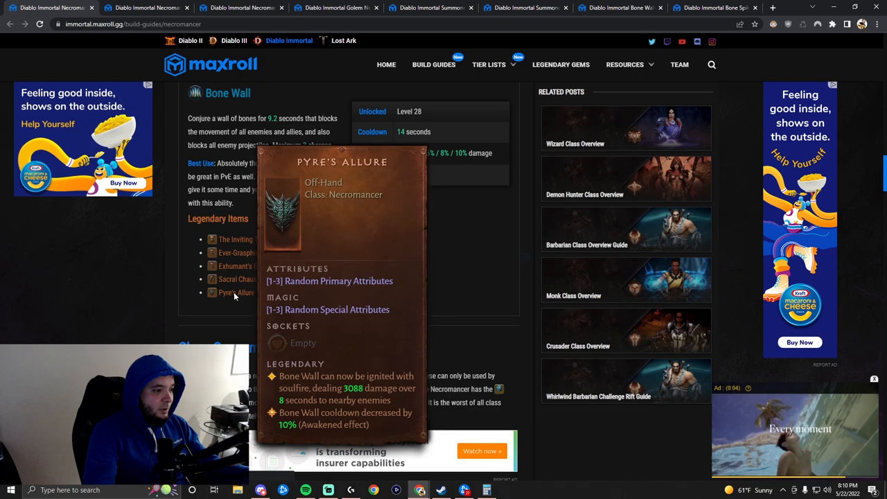
mouse_move(241, 279)
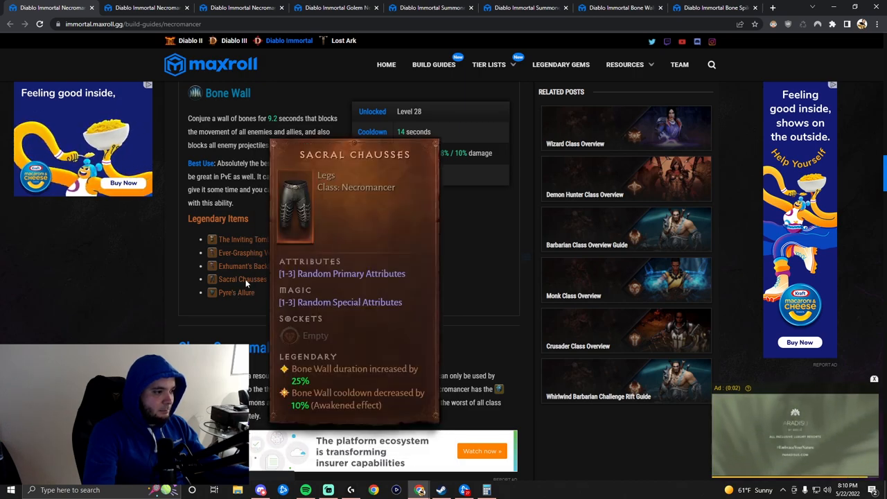
mouse_move(250, 266)
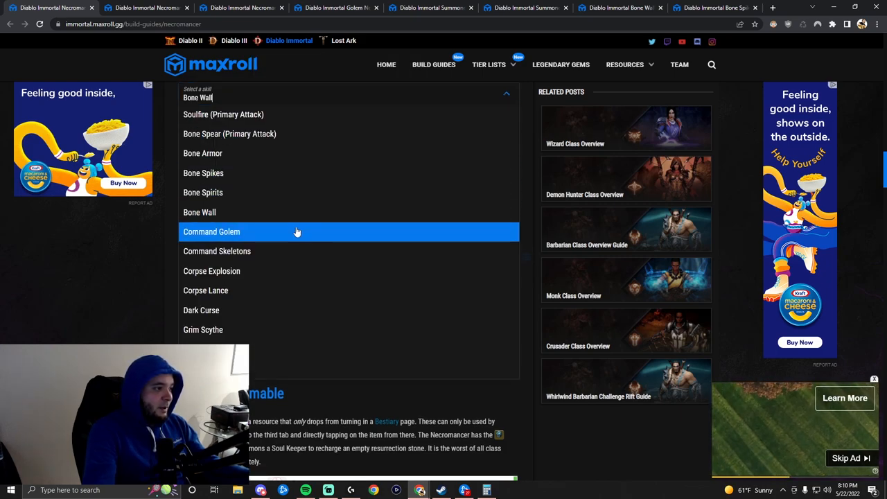
Display Command Golem, then Command Skeletons skill details, and reopen the skill list.
left_click(211, 231)
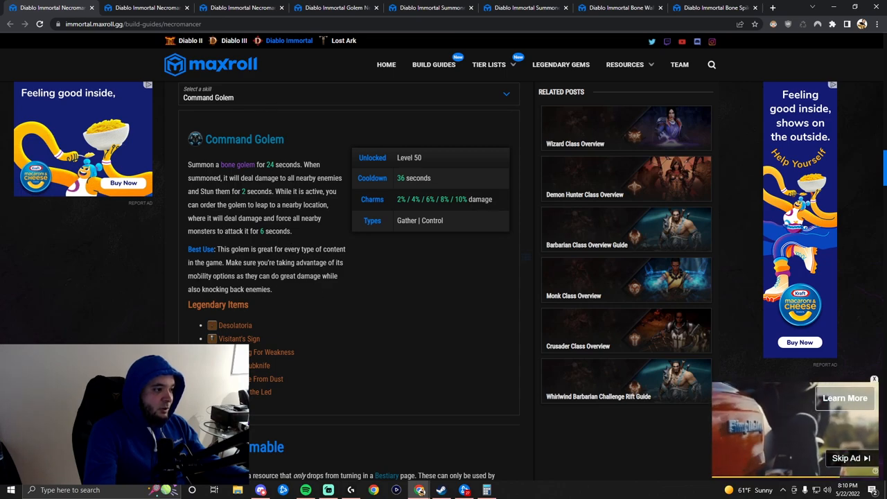
left_click(505, 94)
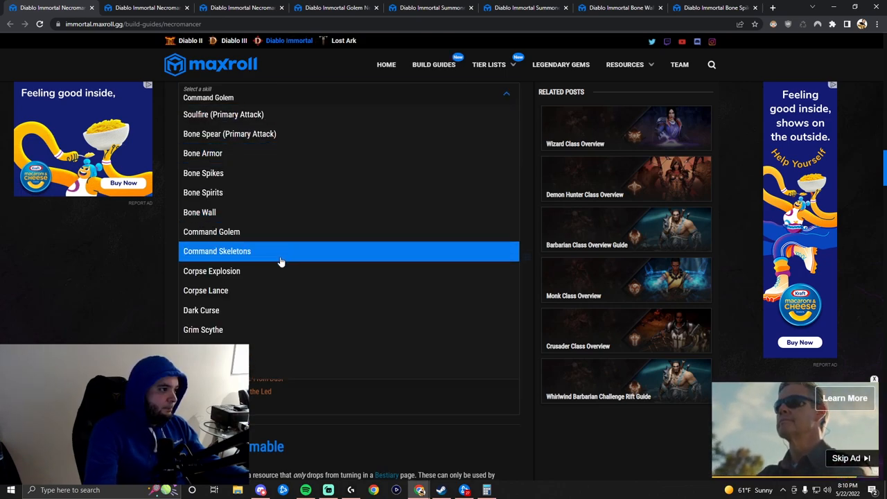
left_click(217, 251)
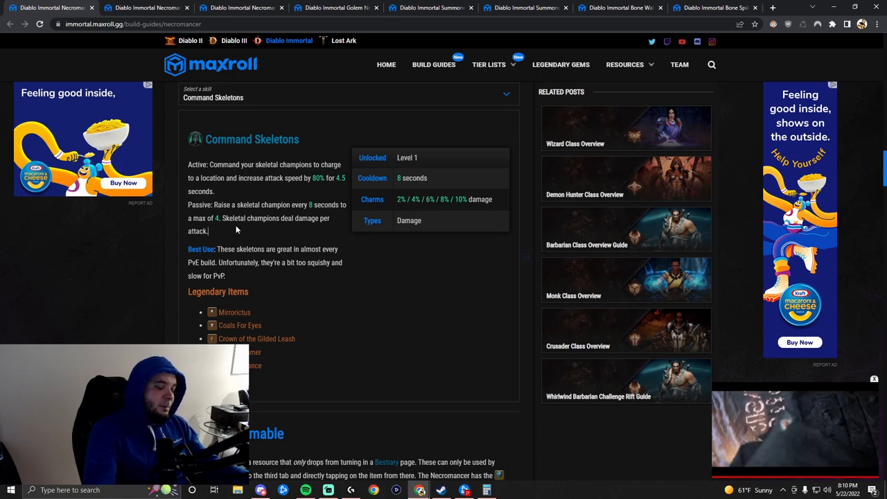
mouse_move(249, 228)
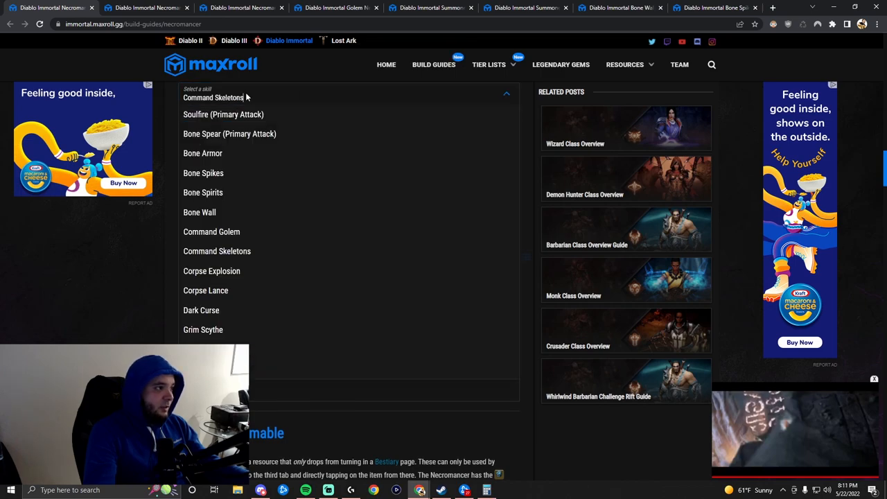
left_click(211, 271)
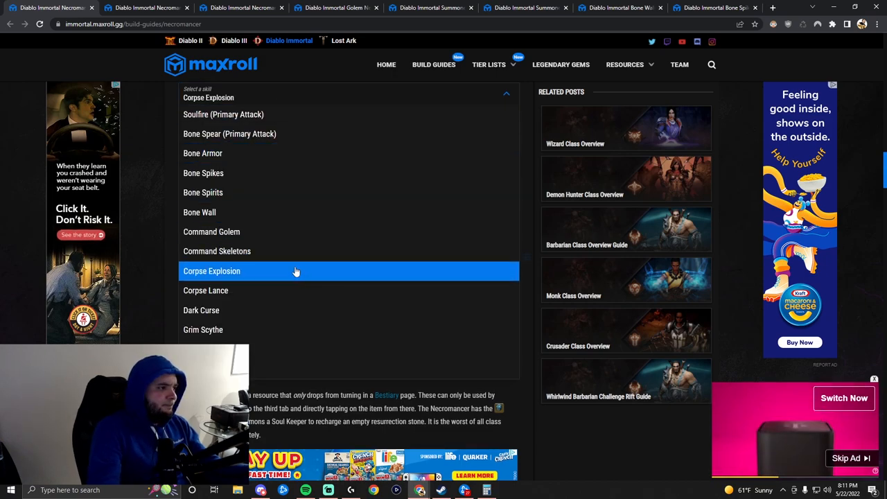
Show the Dark Curse and then Skeletal Mage skill details from the skill dropdown.
left_click(211, 271)
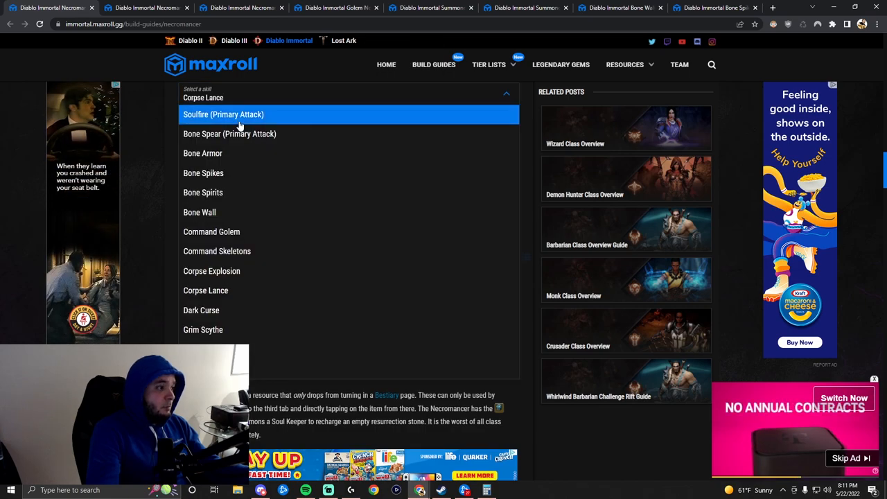
left_click(200, 310)
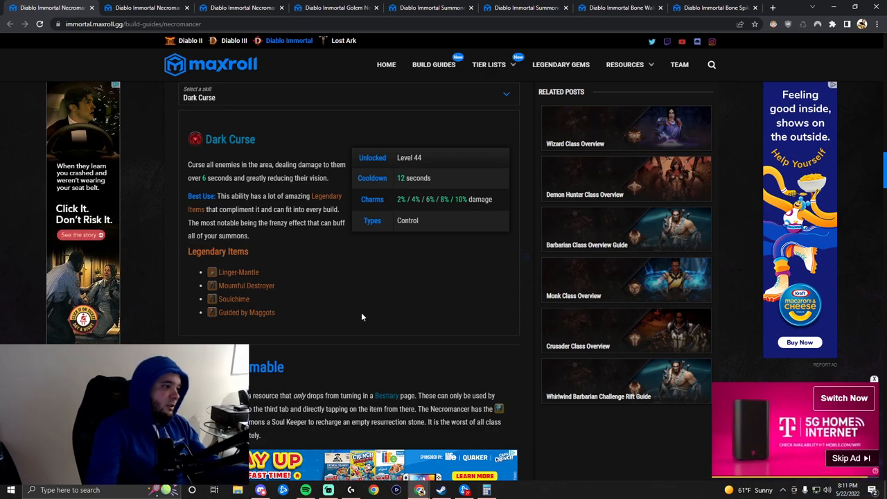
mouse_move(246, 312)
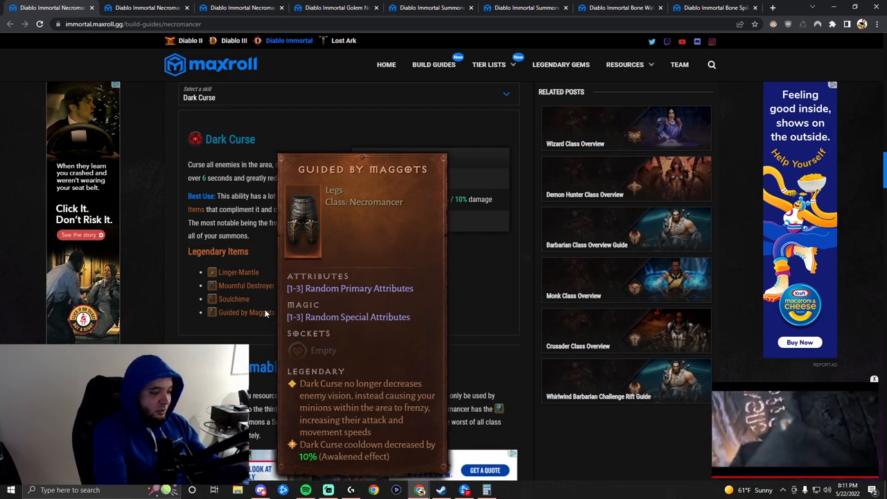
mouse_move(267, 311)
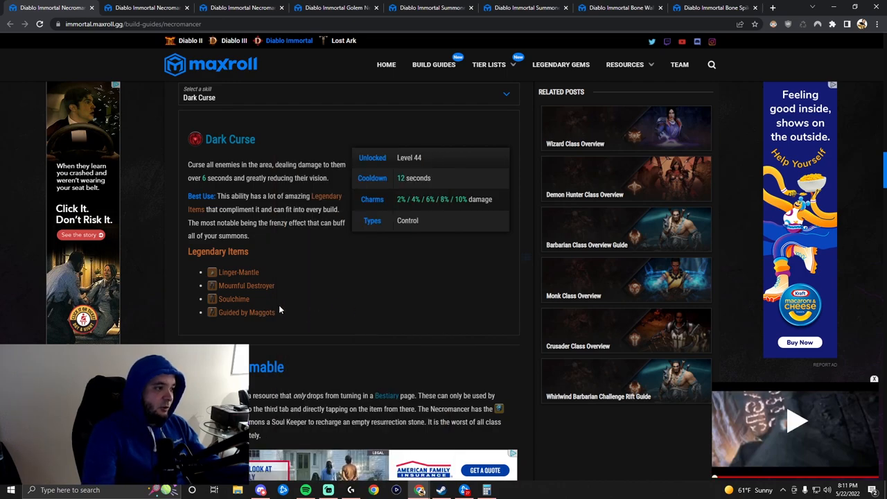
left_click(506, 93)
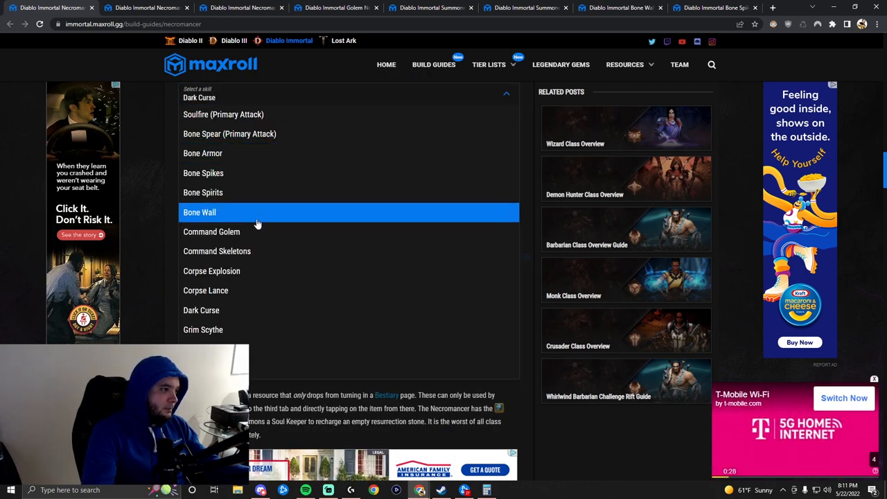
left_click(203, 329)
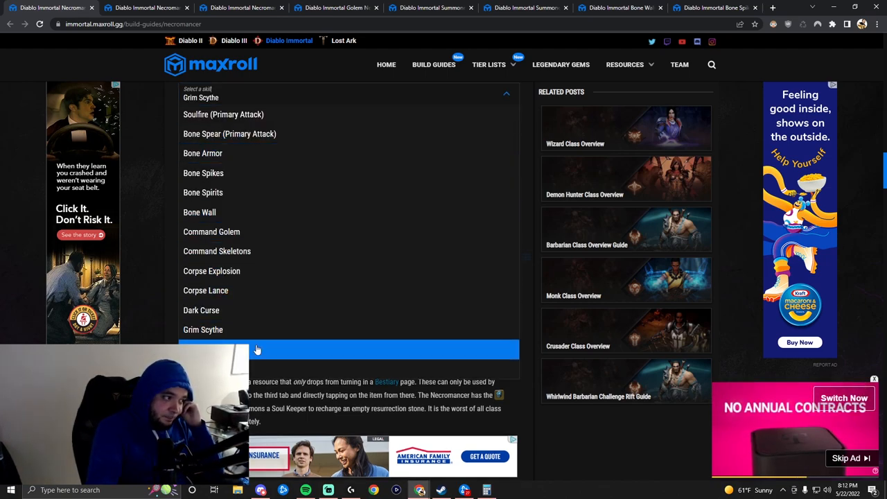
left_click(277, 350)
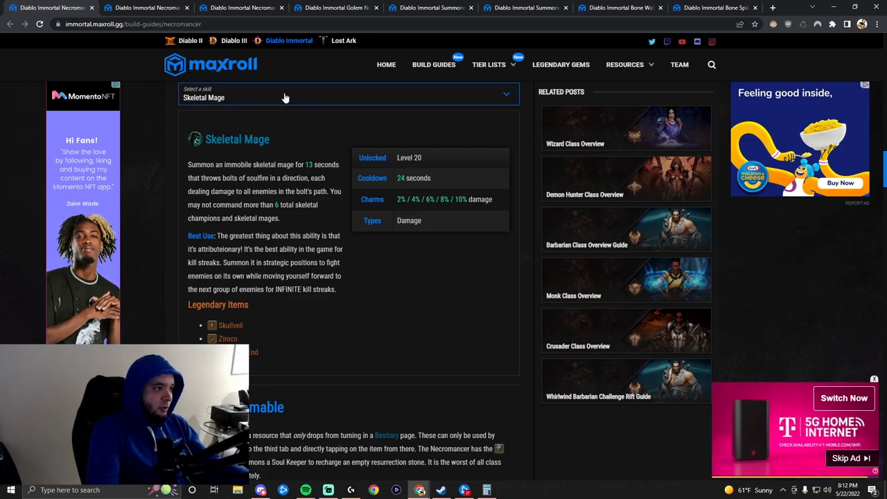
Show Wraith Form's details and scroll down to the Class Consumable section.
left_click(347, 94)
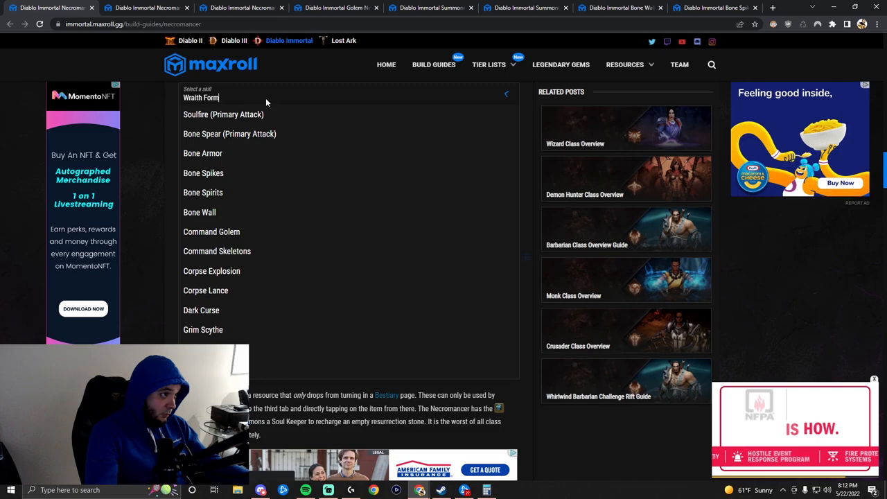
left_click(201, 97)
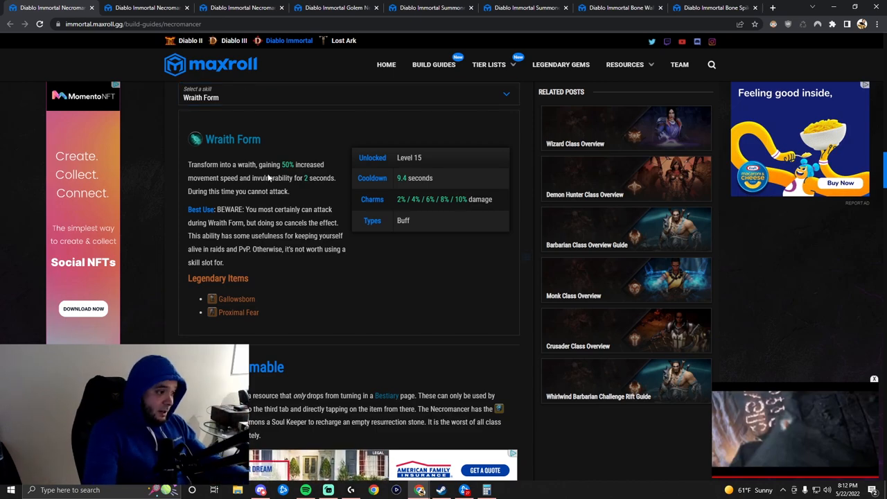
scroll("down", 3)
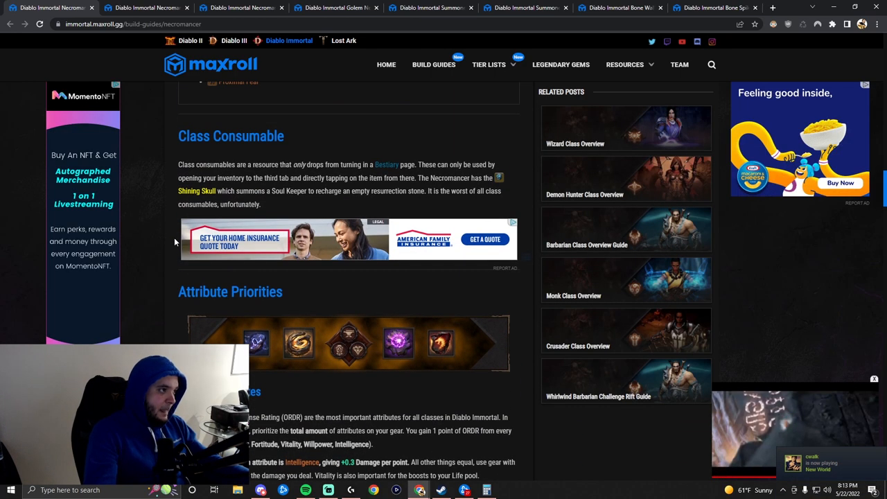
Scroll through Attribute Priorities down to the Special Attributes section.
scroll("down", 3)
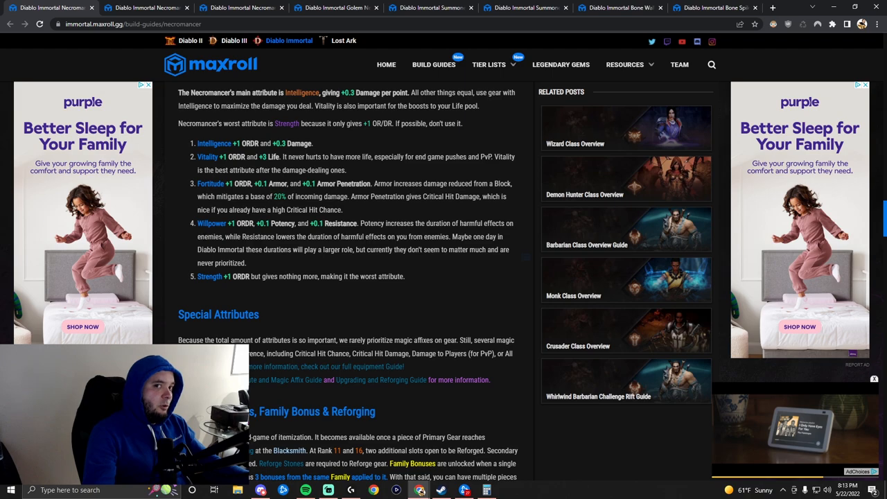
scroll("down", 3)
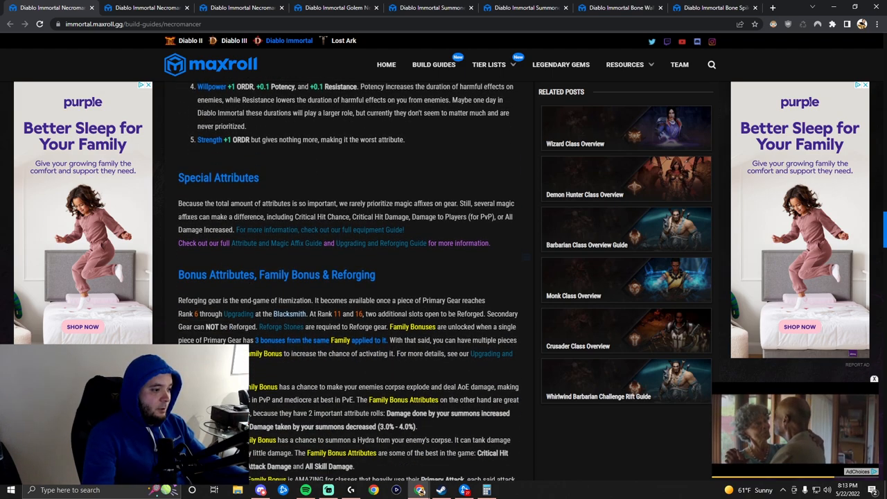
Check the Ravager reforge stone's family bonus tooltip, then scroll down to Normal Gems.
scroll("down", 3)
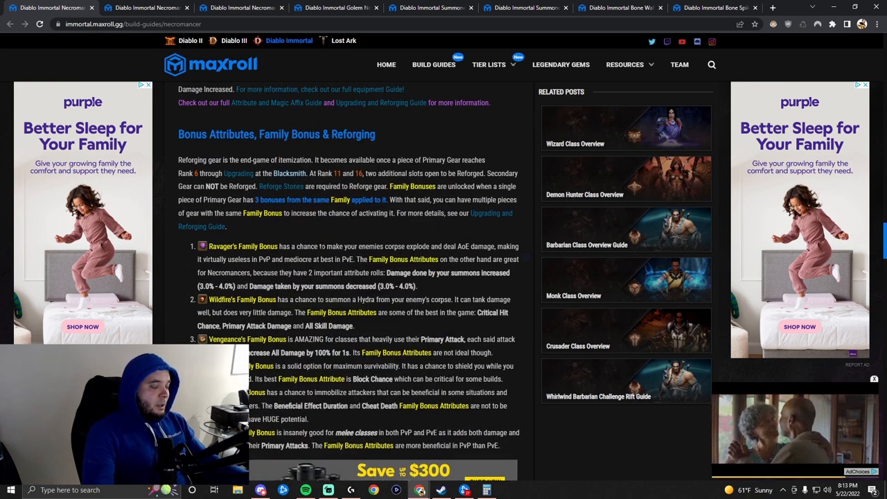
scroll("up", 3)
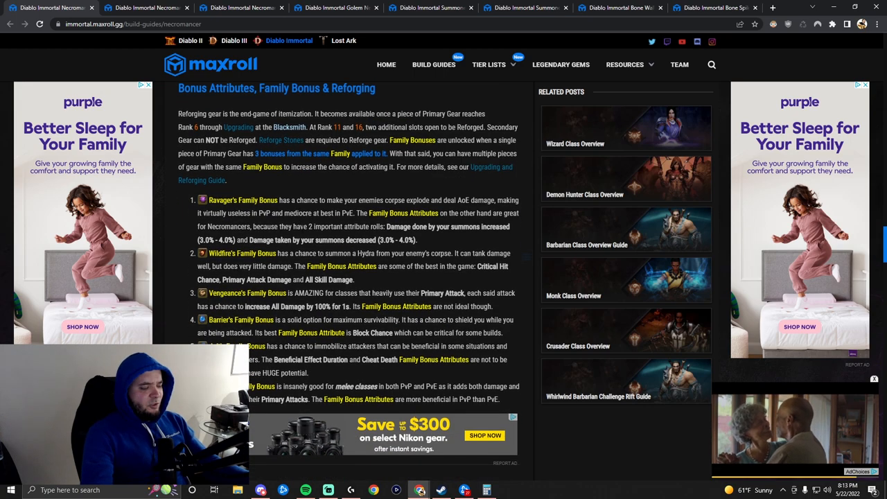
scroll("up", 3)
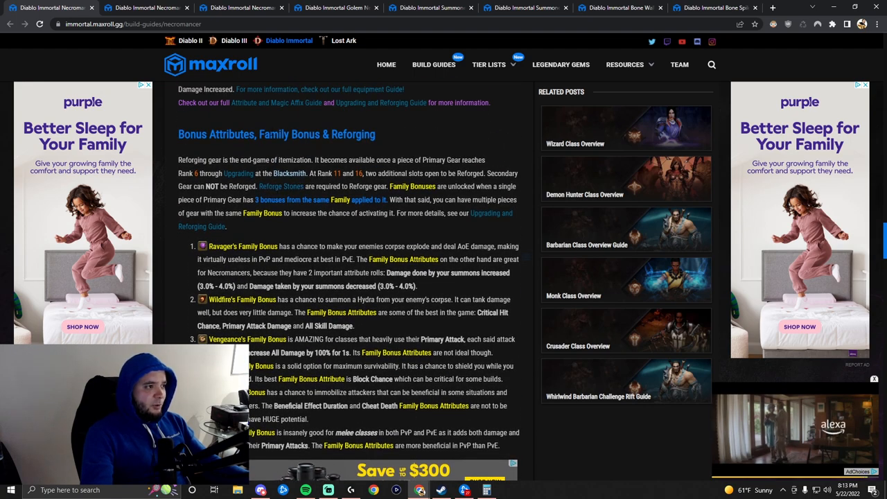
scroll("up", 3)
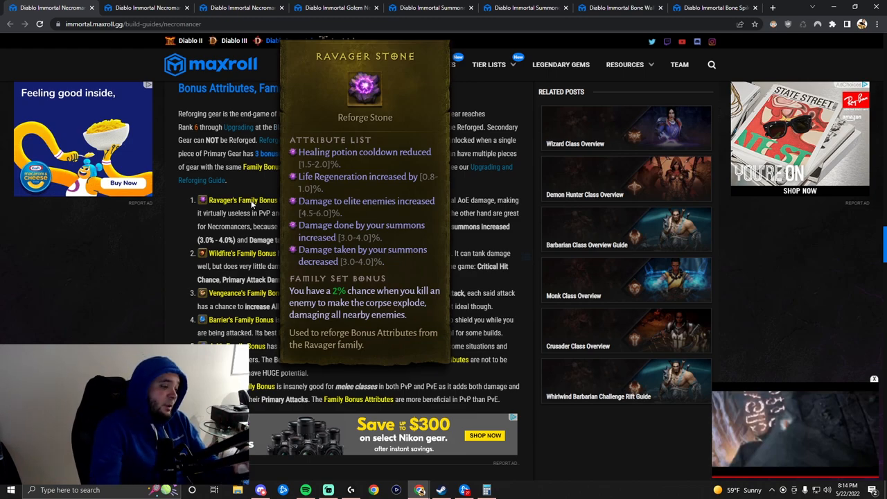
mouse_move(242, 253)
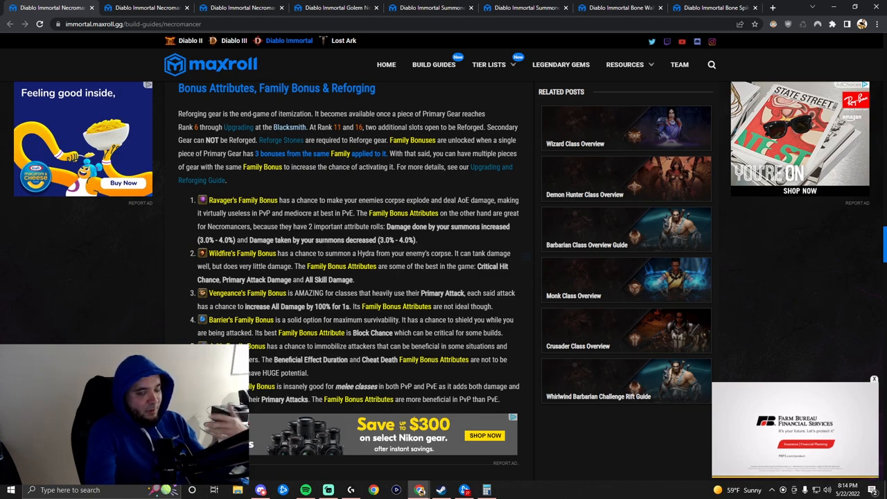
scroll("down", 3)
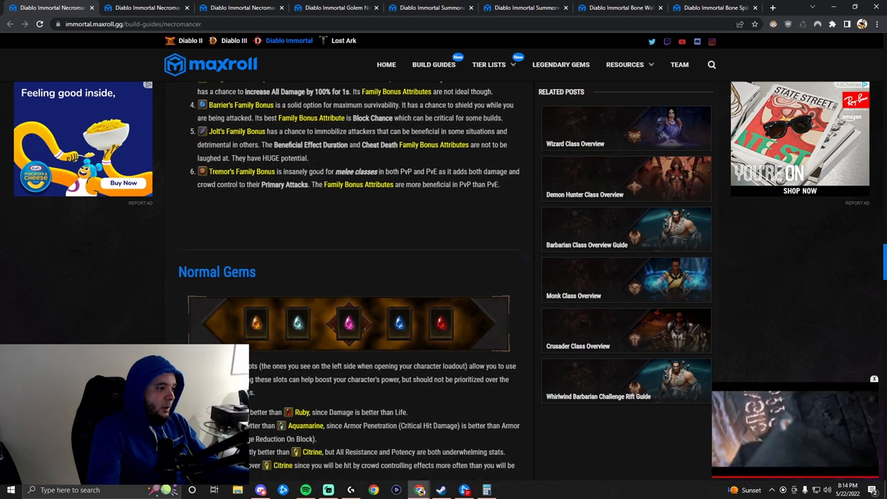
Review Tourmaline, Ruby, Sapphire and Aquamarine gem tooltips, then scroll to Starter Legendary Gems.
scroll("down", 3)
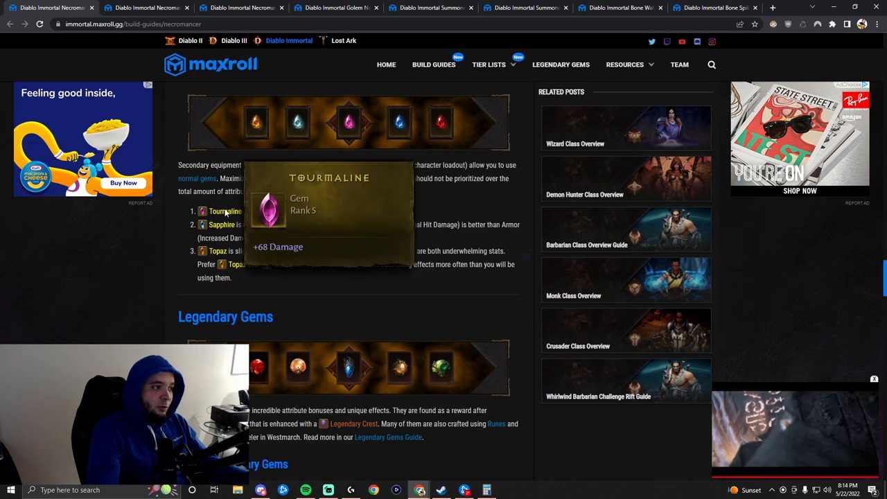
mouse_move(301, 211)
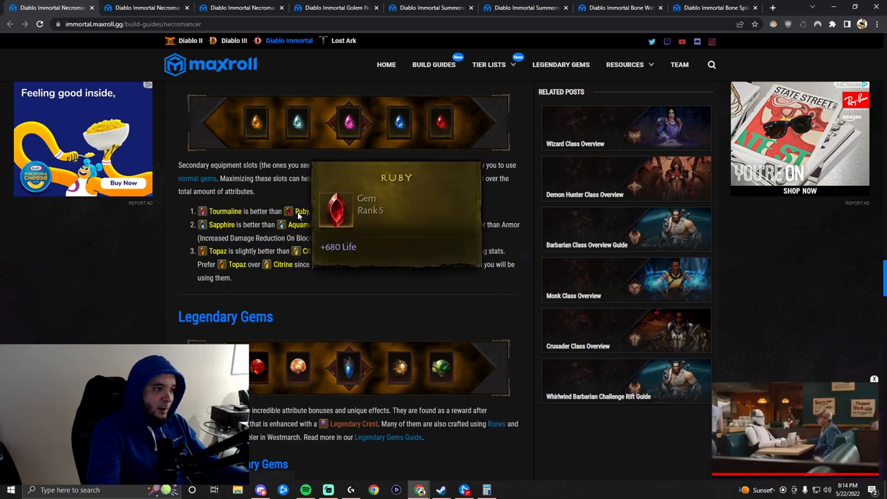
mouse_move(221, 225)
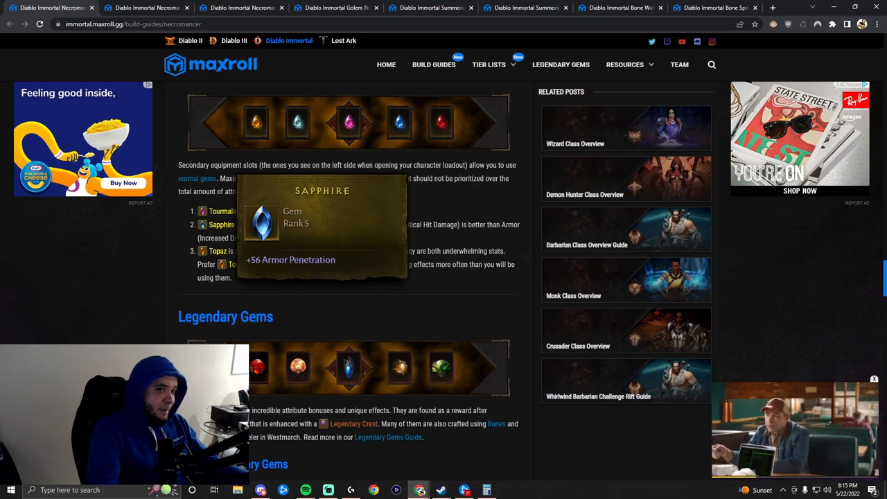
mouse_move(305, 225)
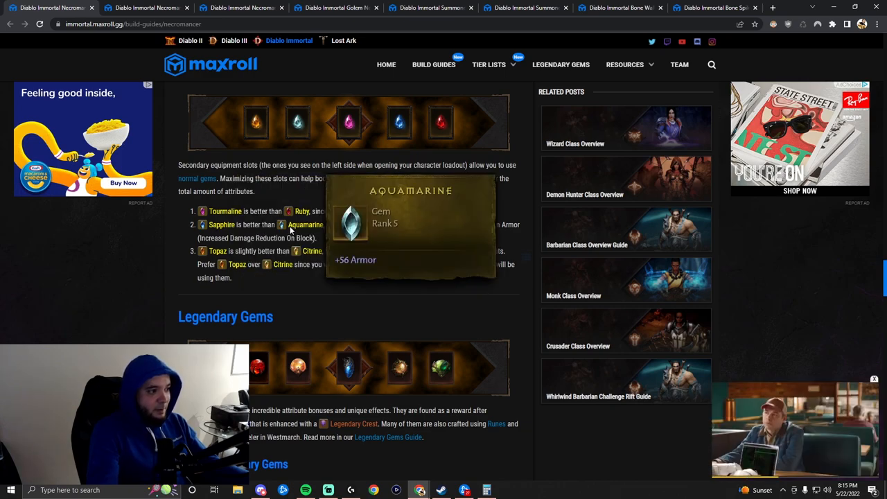
mouse_move(342, 283)
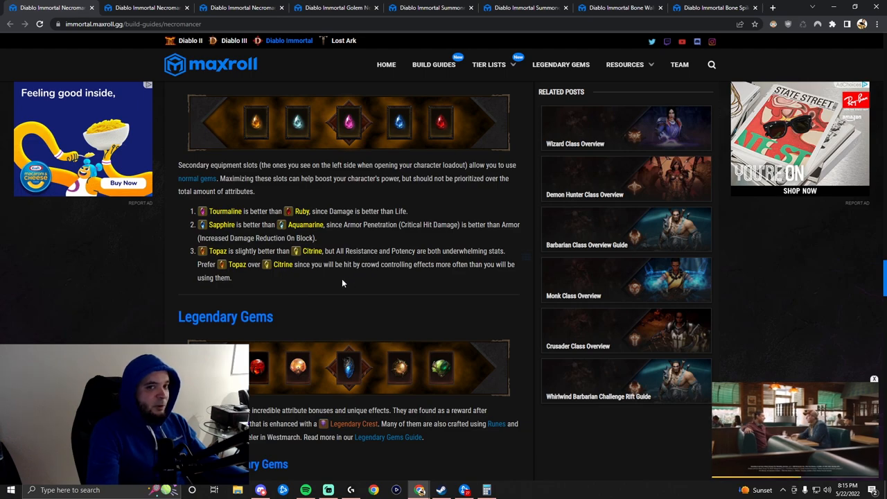
scroll("down", 3)
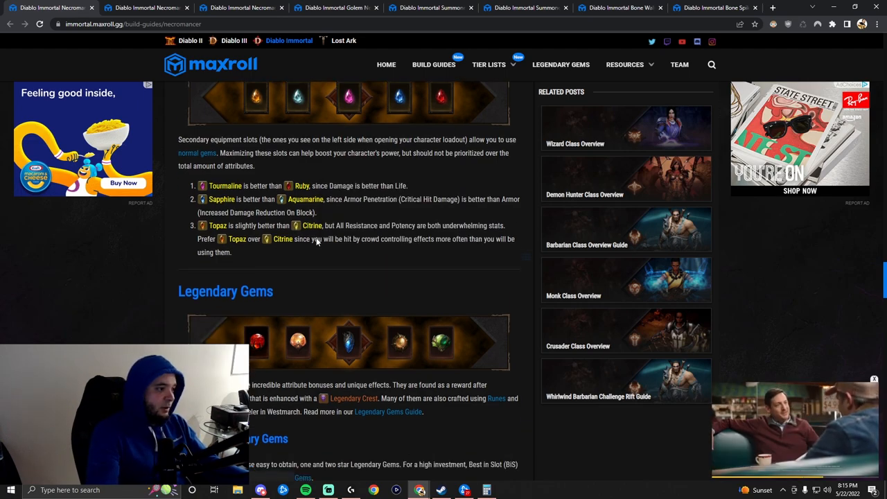
scroll("down", 3)
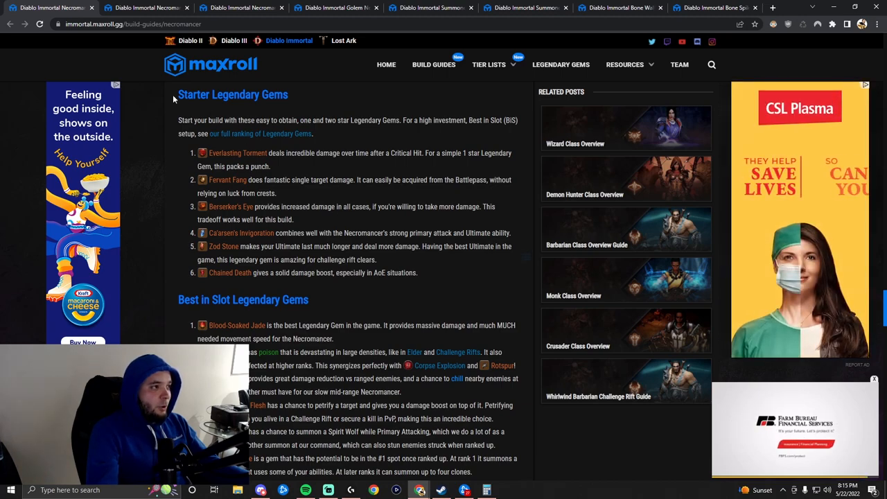
Review Ca'arsen's Invigoration, Zod Stone and Chained Death tooltips, then scroll to Awakened Priorities.
scroll("down", 3)
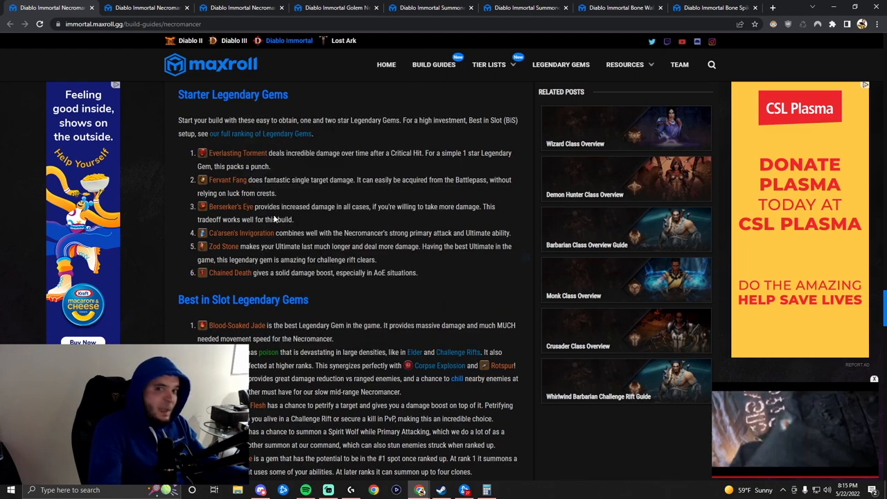
mouse_move(301, 233)
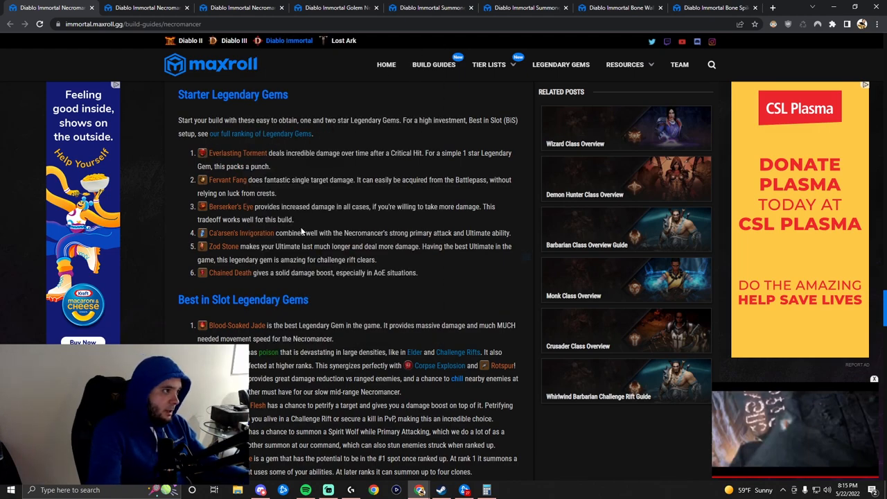
mouse_move(237, 152)
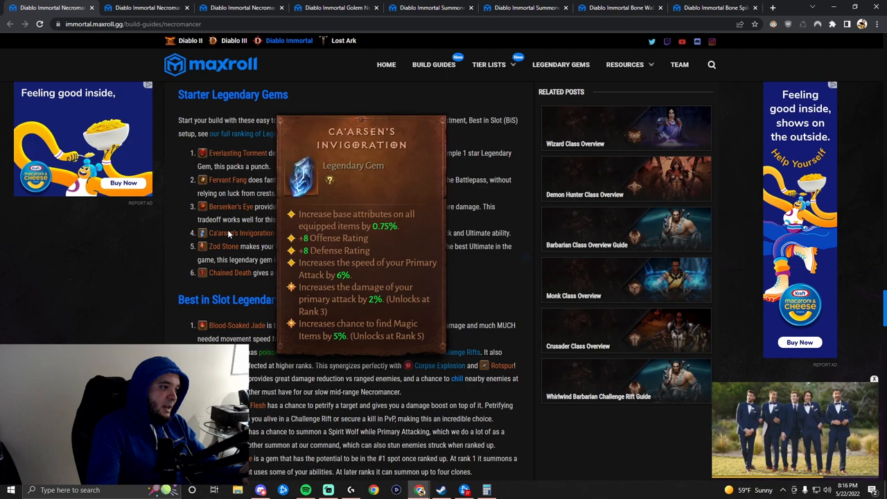
mouse_move(223, 246)
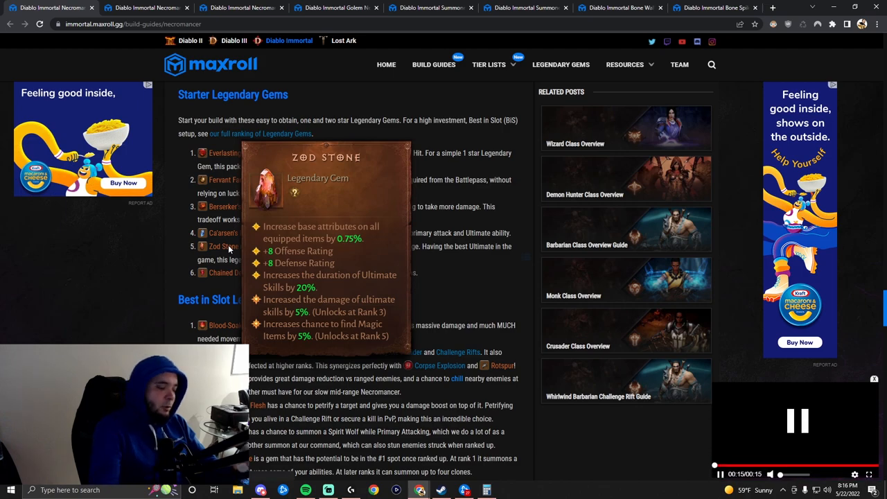
mouse_move(228, 272)
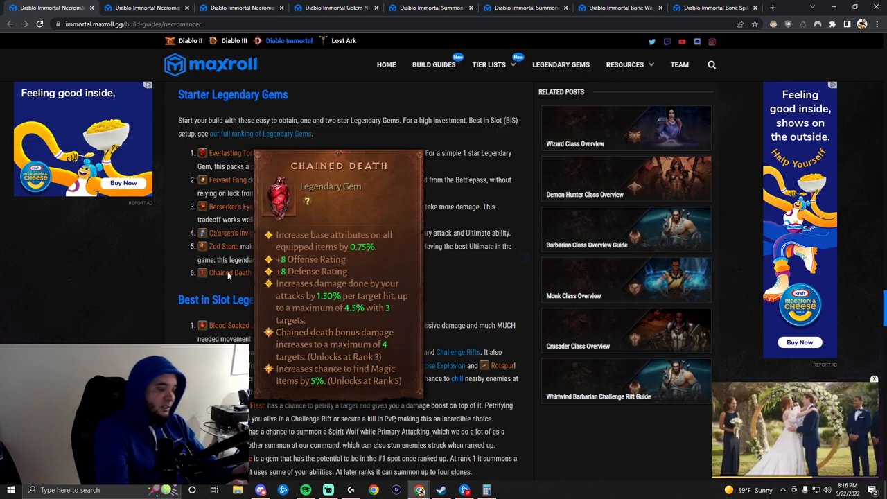
scroll("down", 3)
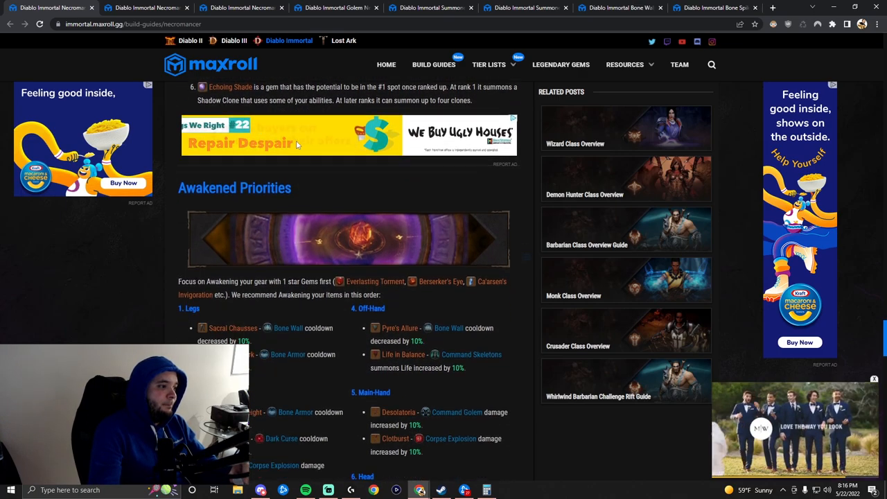
Scrub the Paragon progression slider between levels 42 and 5, then scroll on to the Leveling Guide.
scroll("down", 3)
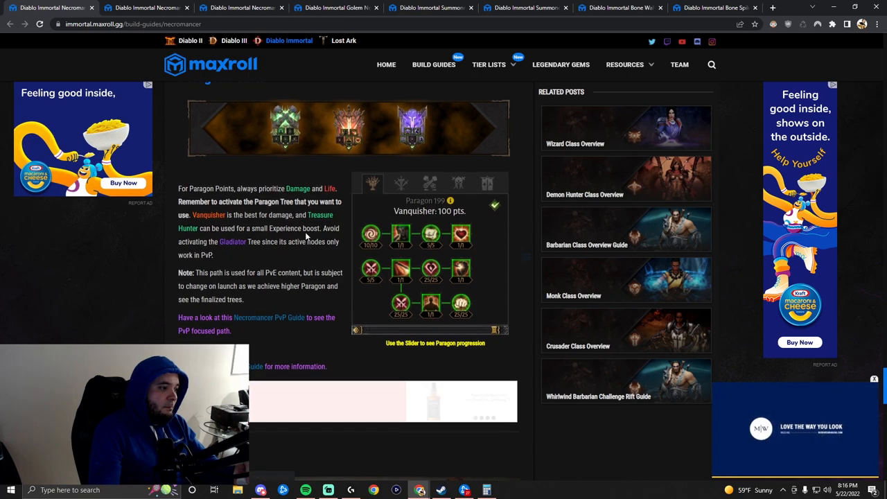
scroll("down", 3)
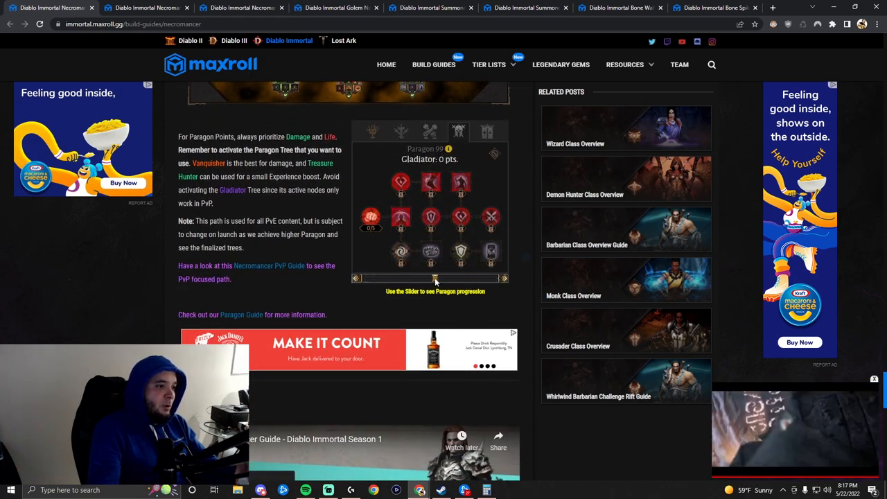
left_click_drag(435, 278, 365, 278)
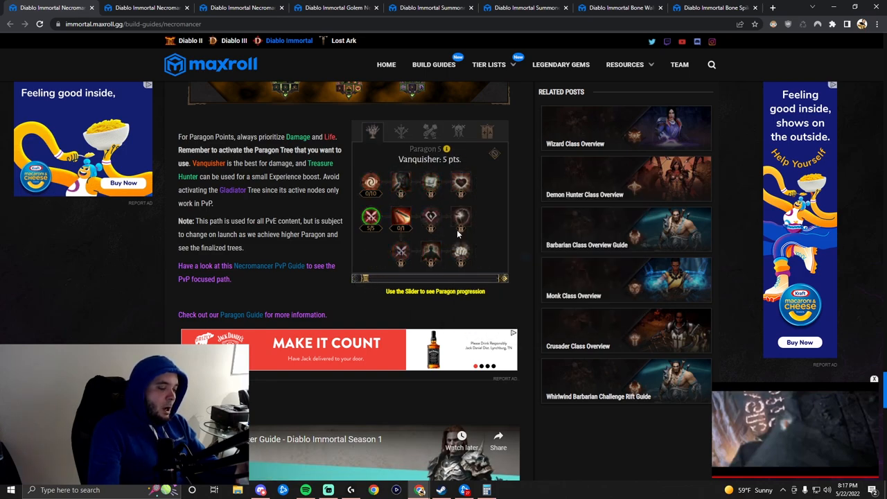
left_click_drag(357, 278, 387, 278)
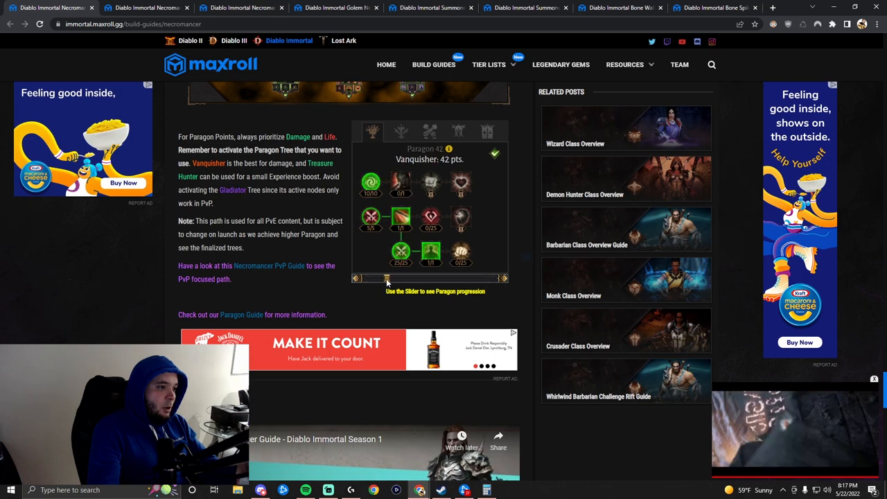
left_click(793, 427)
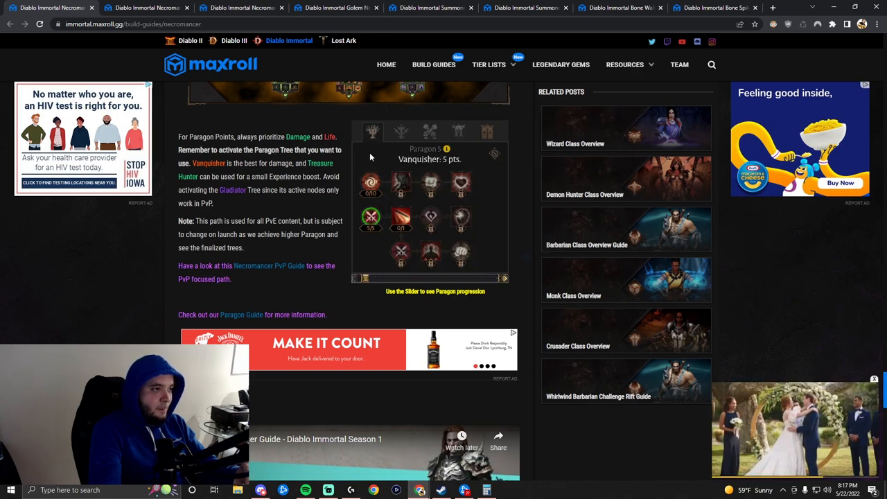
mouse_move(461, 184)
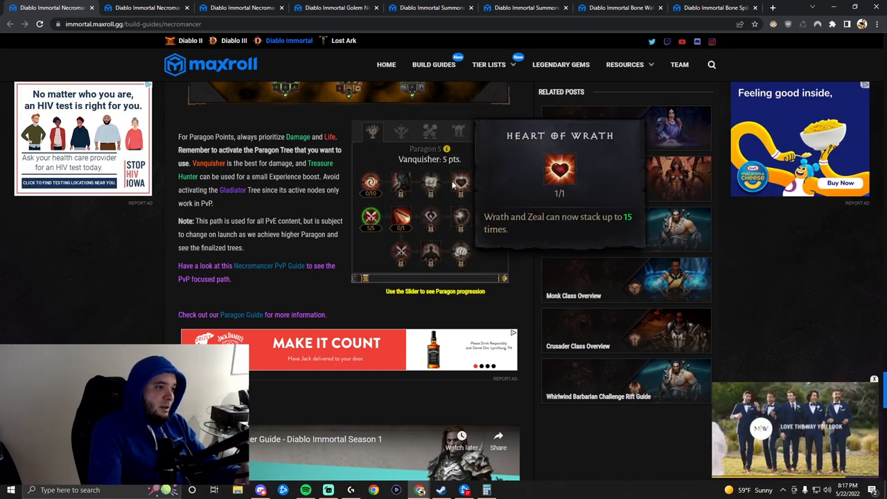
mouse_move(371, 183)
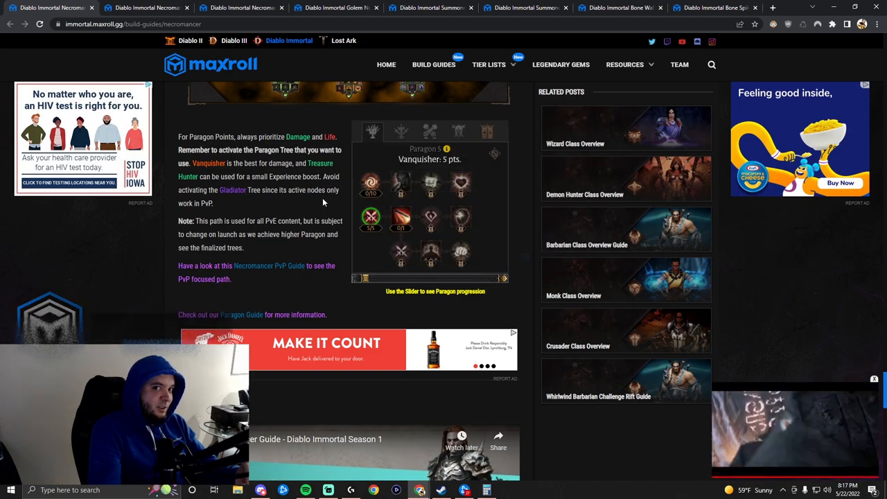
mouse_move(401, 184)
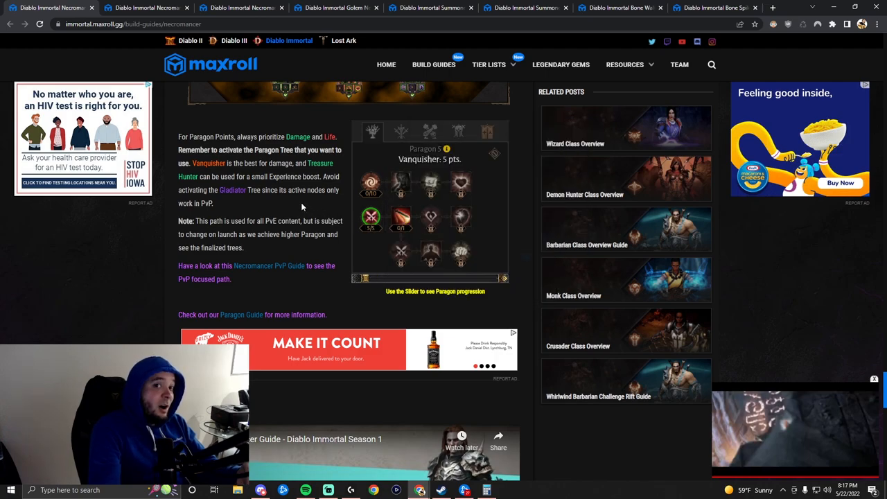
mouse_move(430, 182)
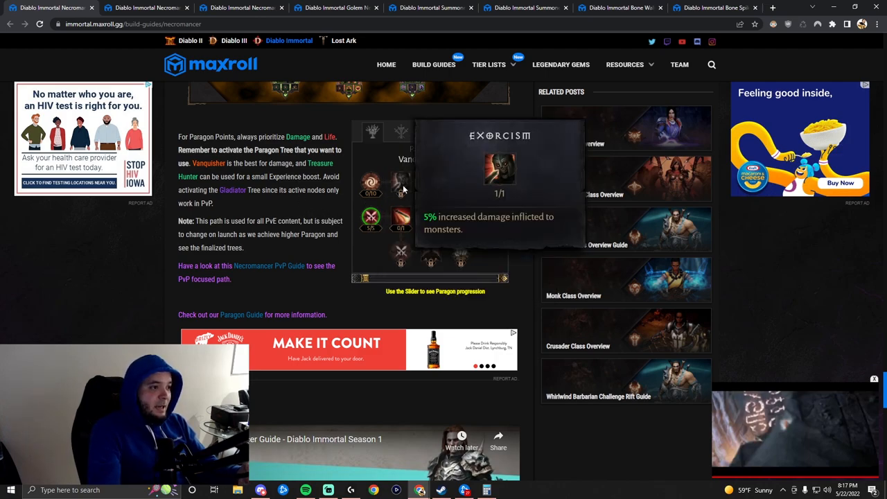
mouse_move(492, 187)
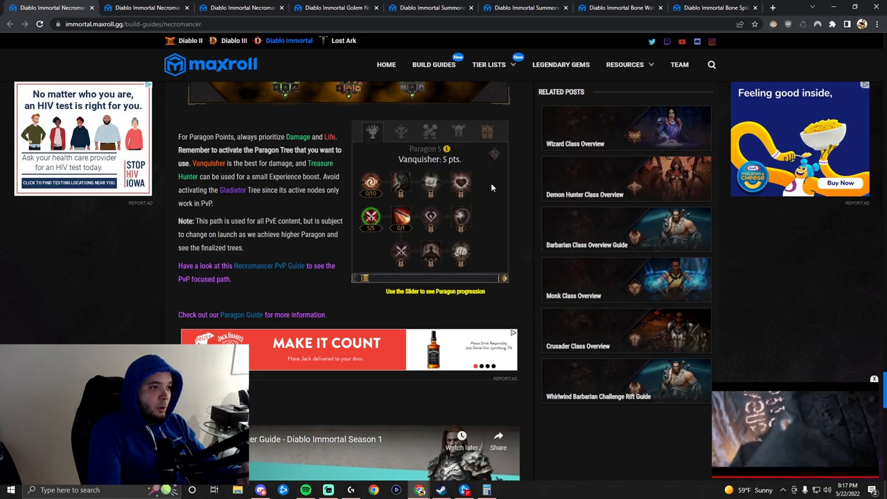
mouse_move(496, 170)
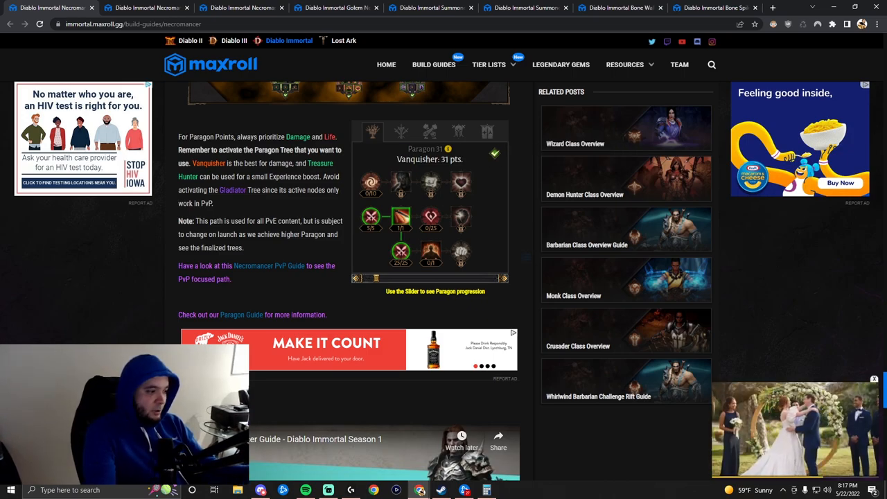
scroll("down", 3)
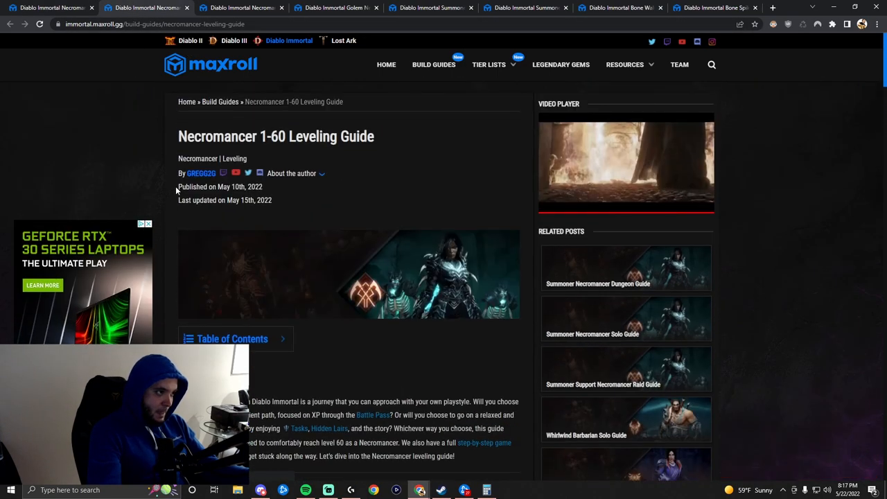
Scroll down the Necromancer Leveling Build to the Grim Scythe skill details.
scroll("down", 3)
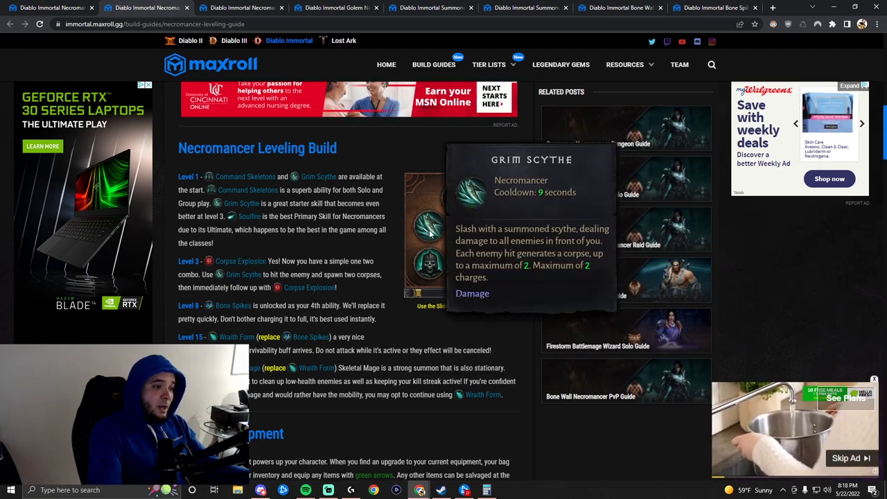
mouse_move(457, 201)
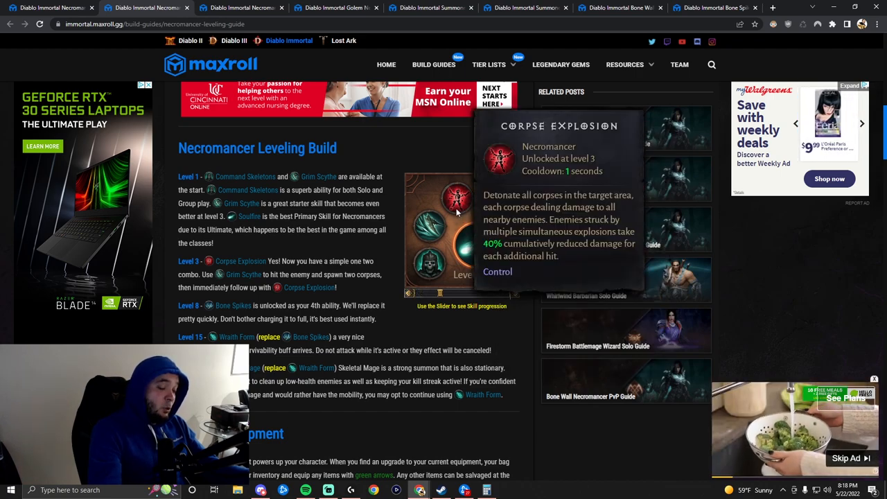
mouse_move(428, 239)
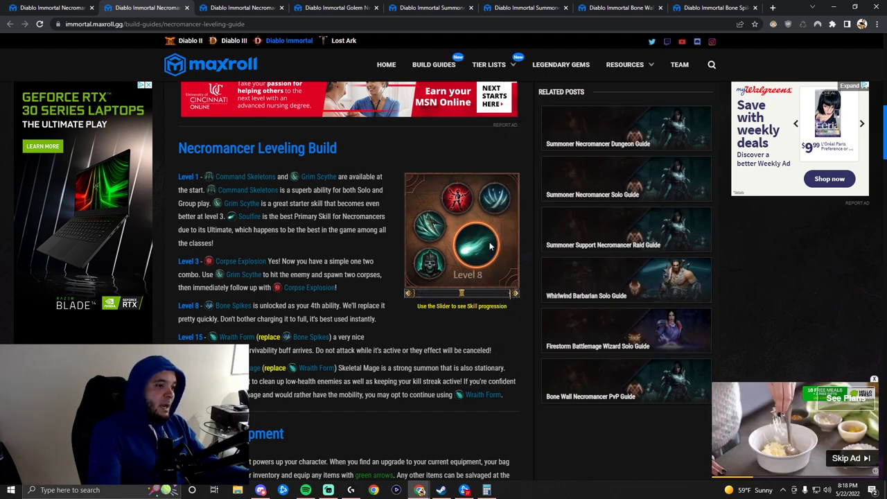
mouse_move(498, 201)
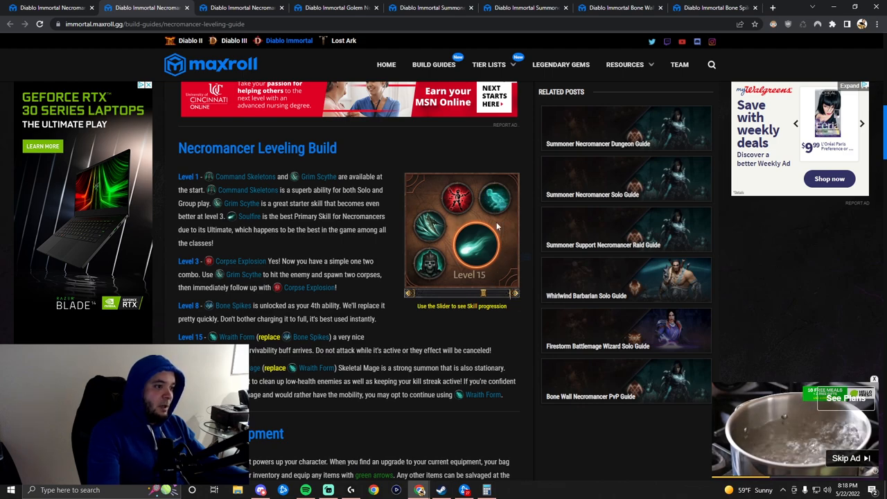
mouse_move(492, 201)
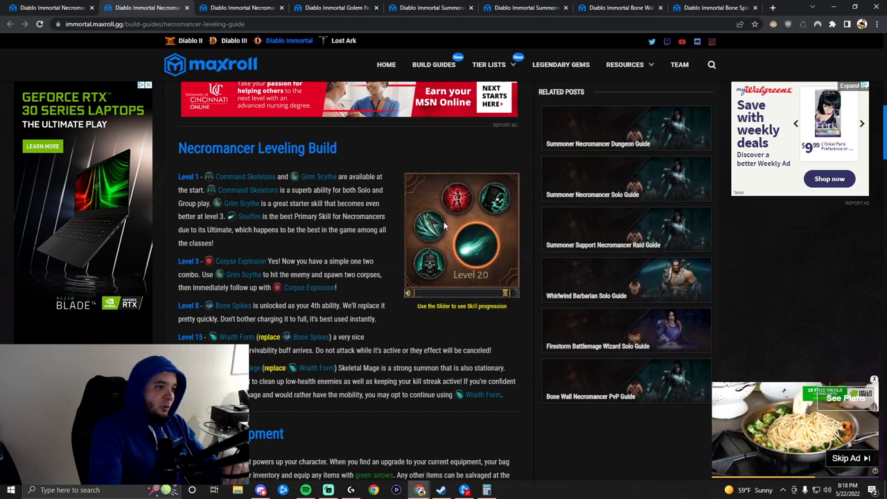
mouse_move(456, 199)
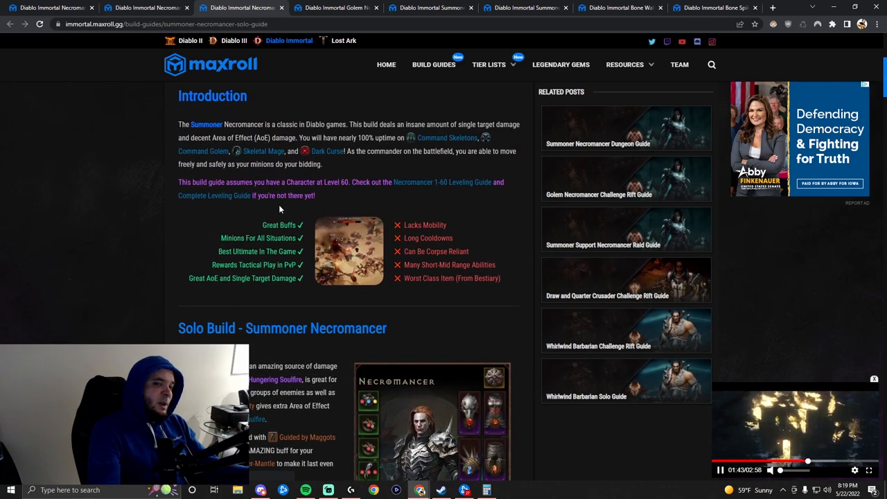
Scroll down to the Summoner Necromancer Solo Build skills, including Skeletal Mage.
scroll("down", 3)
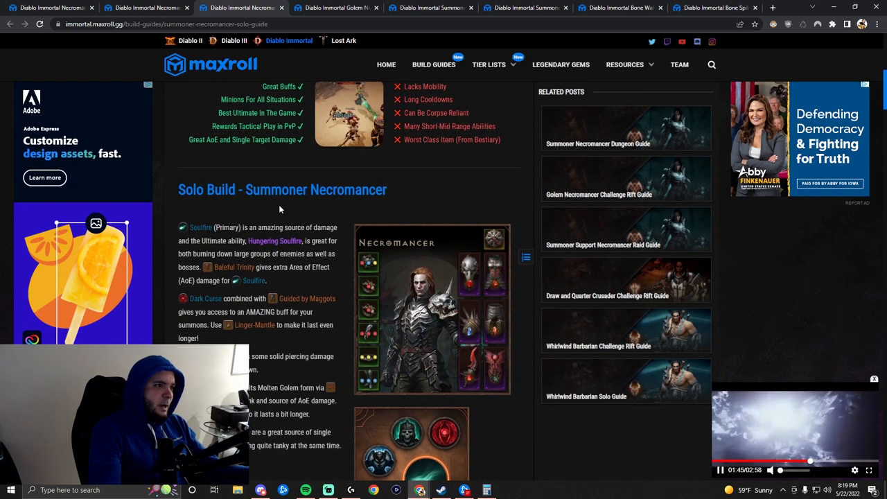
scroll("down", 3)
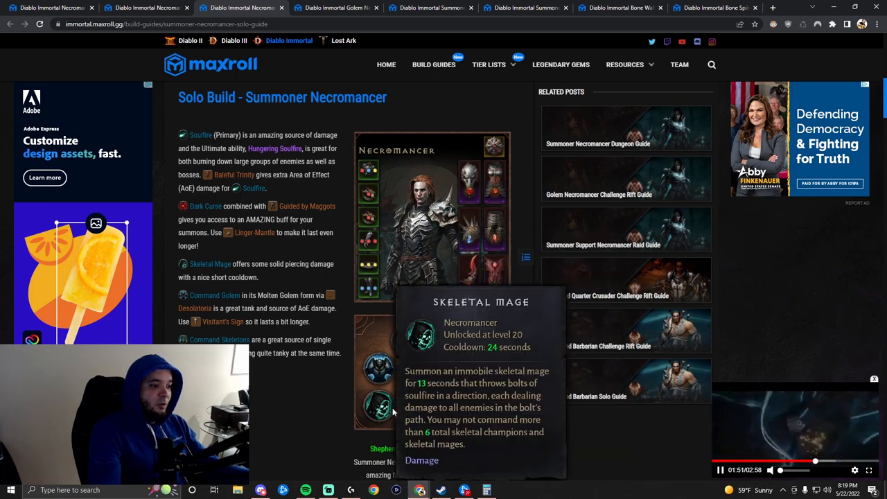
mouse_move(402, 354)
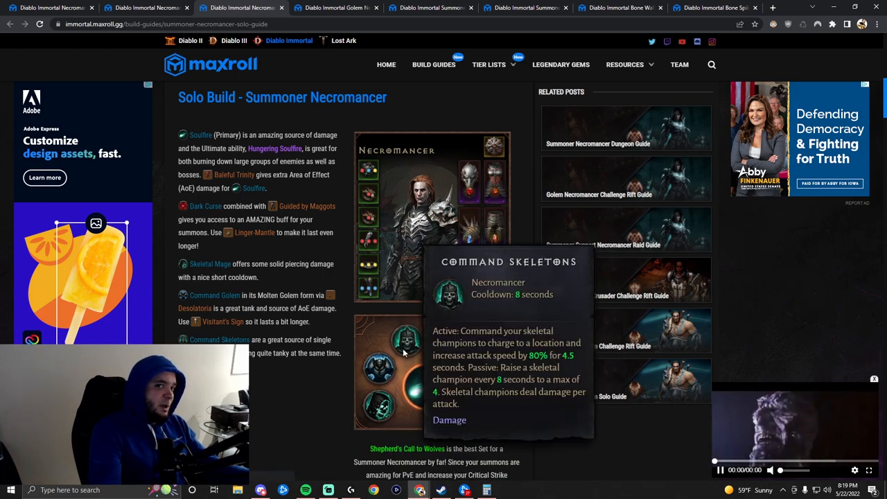
mouse_move(397, 368)
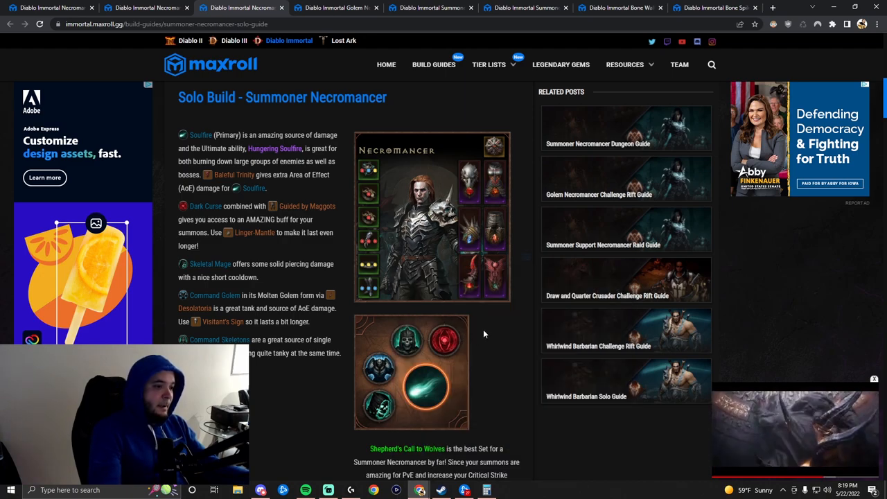
mouse_move(445, 339)
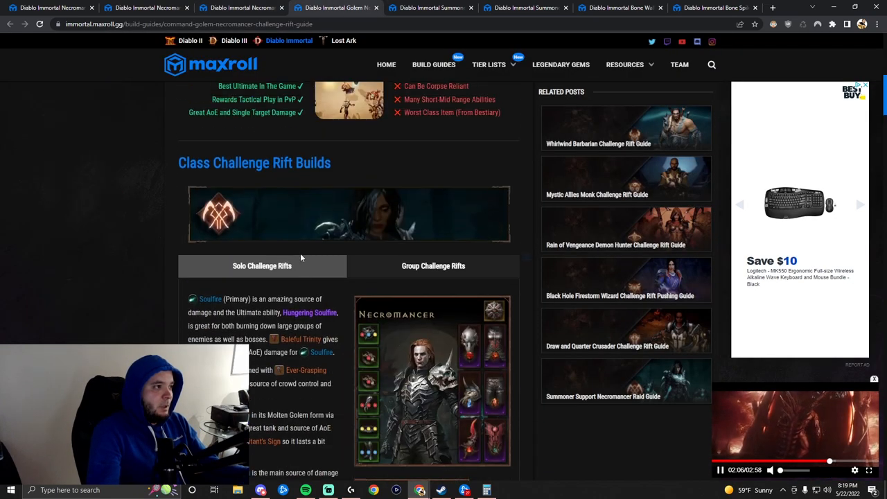
Scroll through the Command Golem Challenge Rift guide to the Soulfire skill details.
scroll("up", 3)
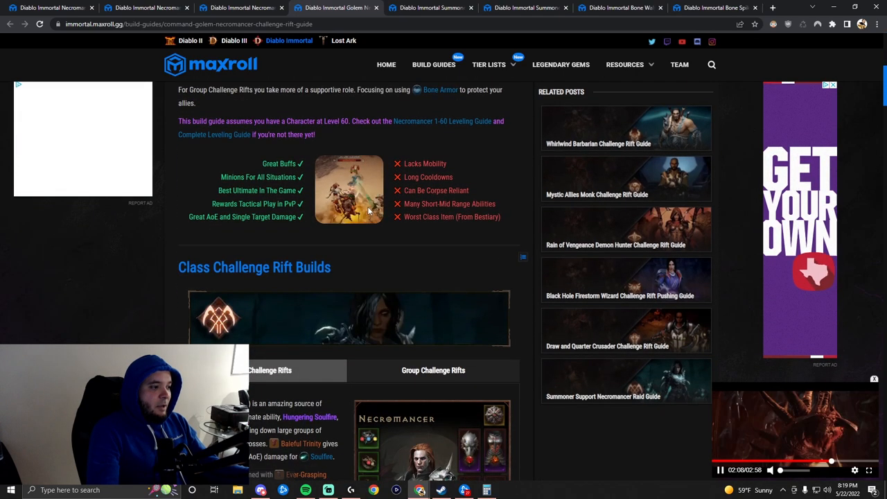
scroll("down", 3)
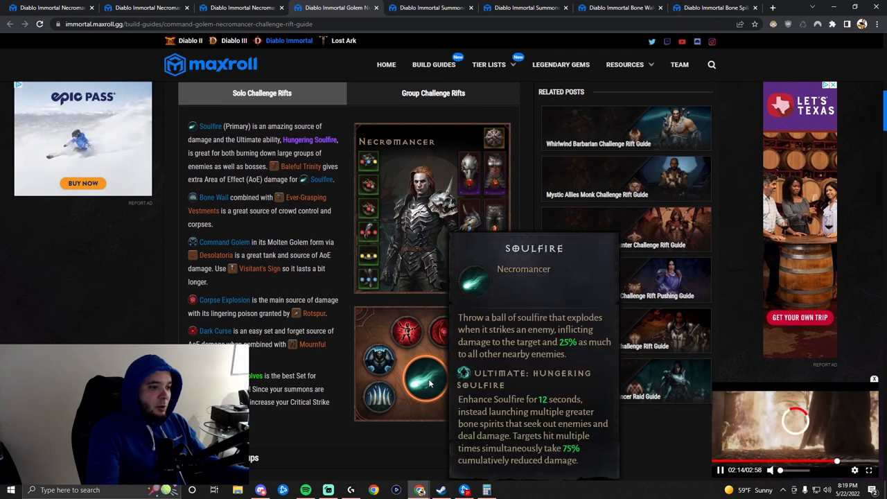
mouse_move(380, 395)
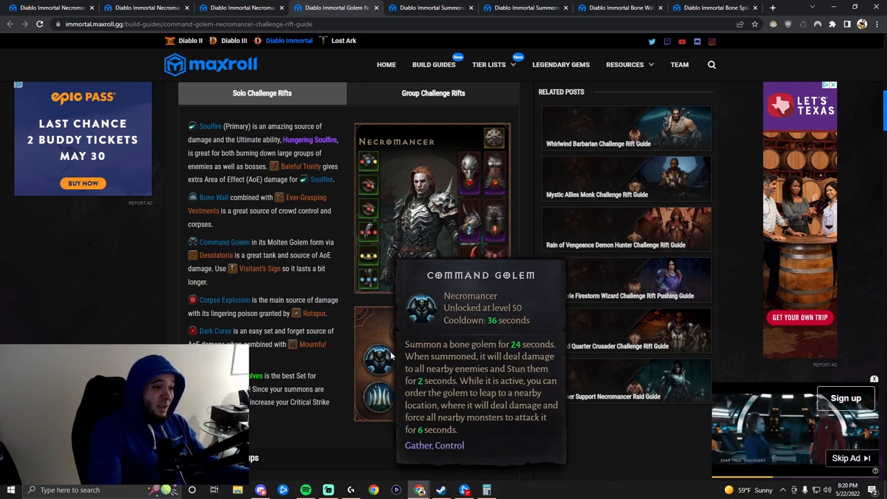
mouse_move(405, 329)
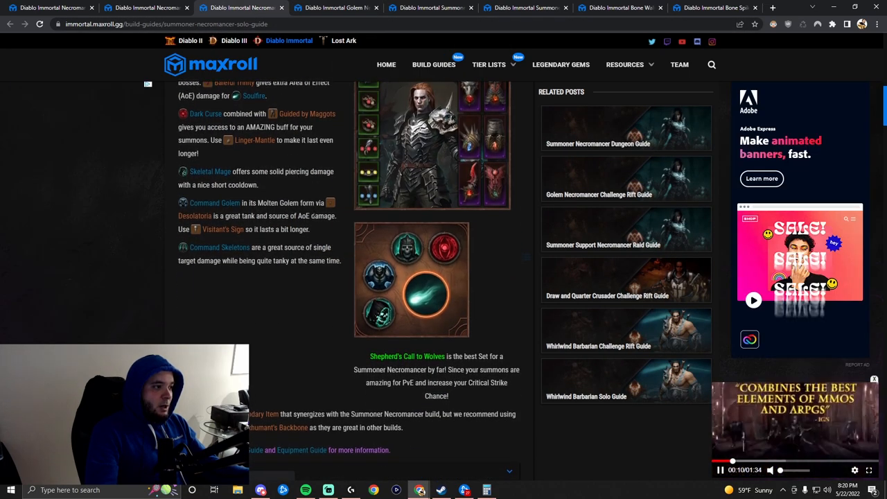
mouse_move(407, 355)
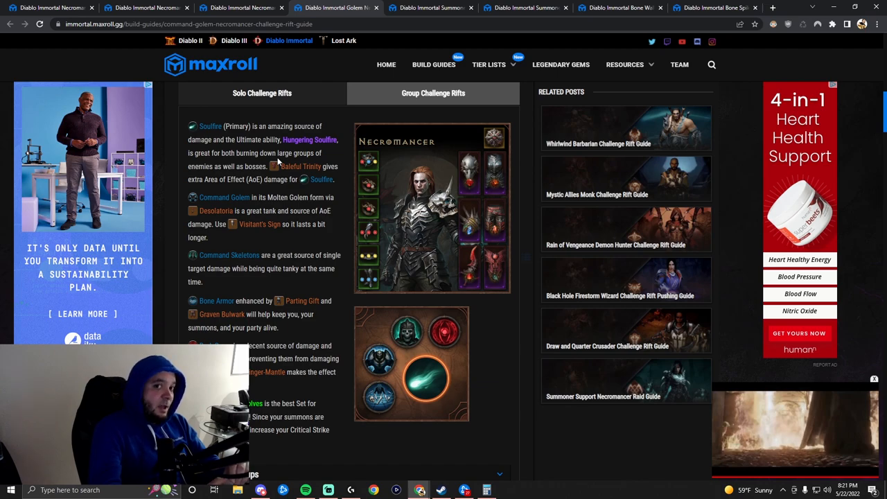
mouse_move(407, 456)
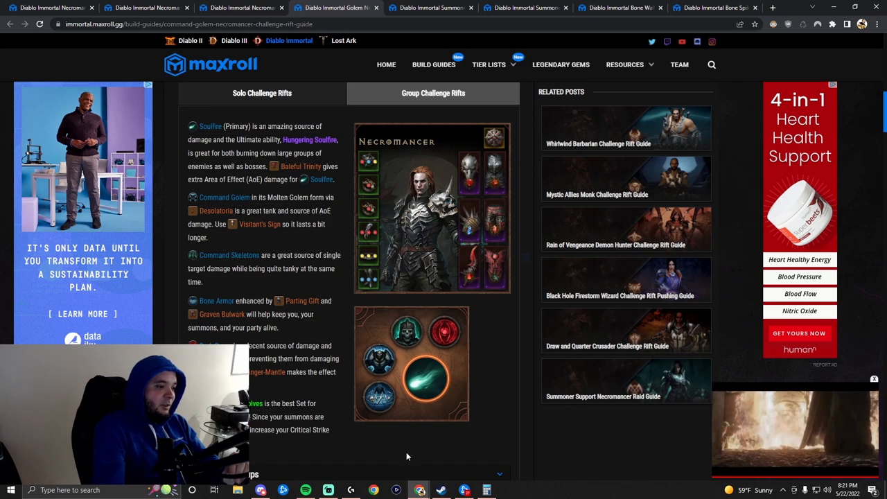
mouse_move(378, 398)
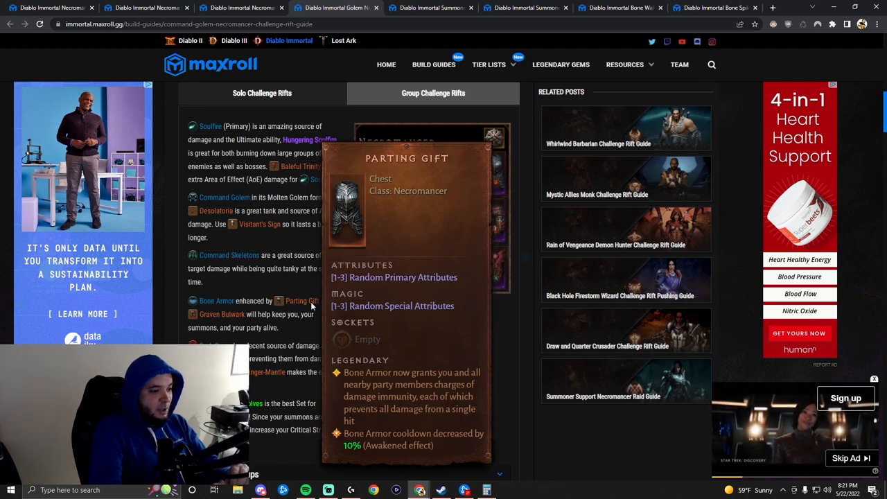
mouse_move(221, 314)
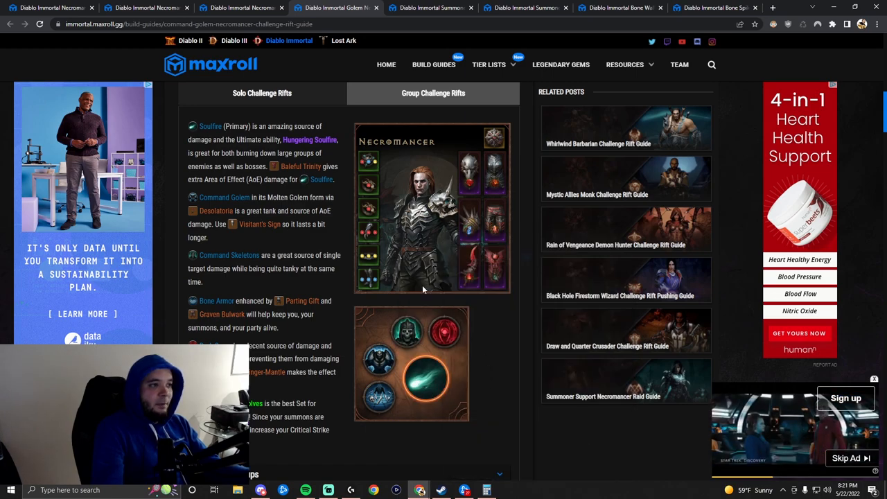
Switch to the Summoner Necromancer Dungeon Guide browser tab.
left_click(431, 8)
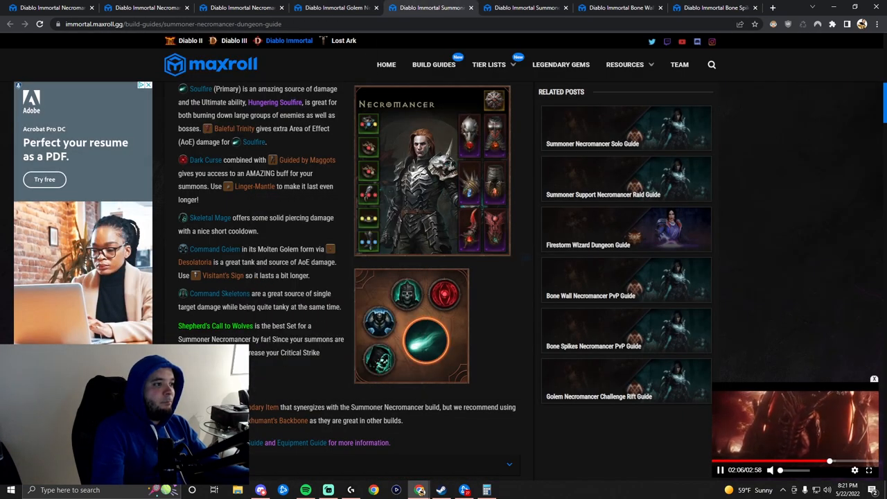
Scroll the Dungeon Guide build section to view the Command Golem skill details.
scroll("up", 3)
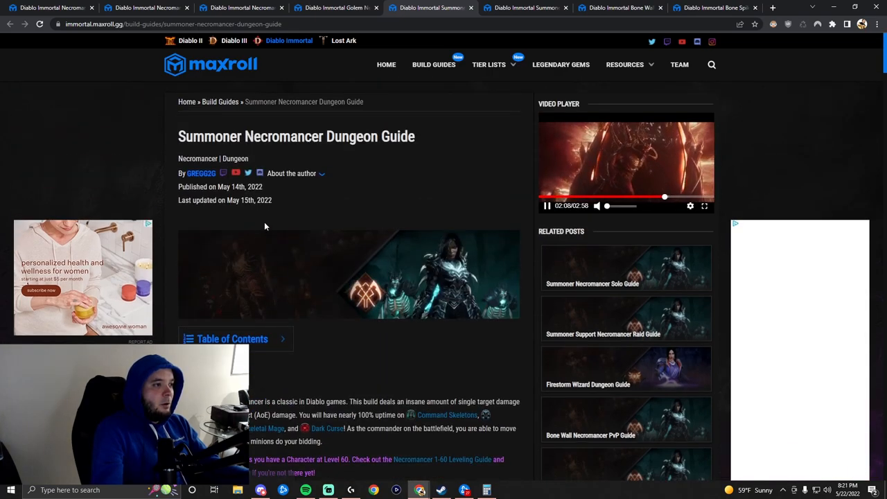
scroll("down", 3)
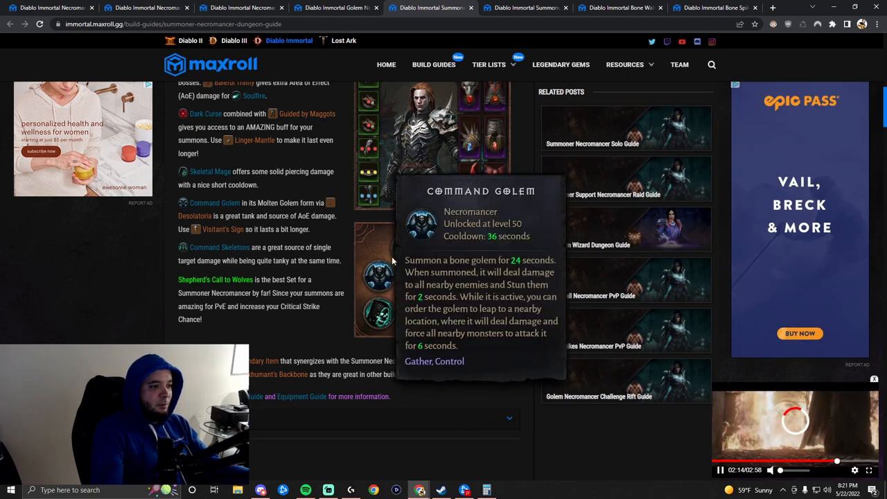
mouse_move(469, 342)
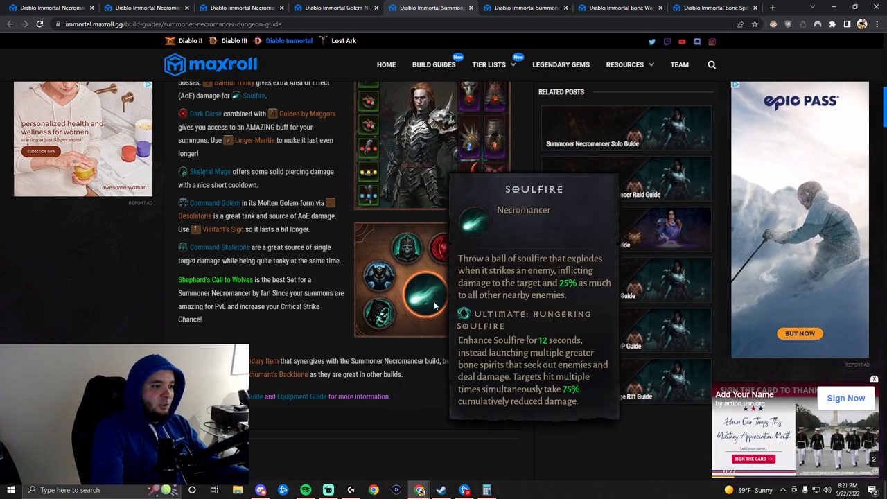
mouse_move(446, 249)
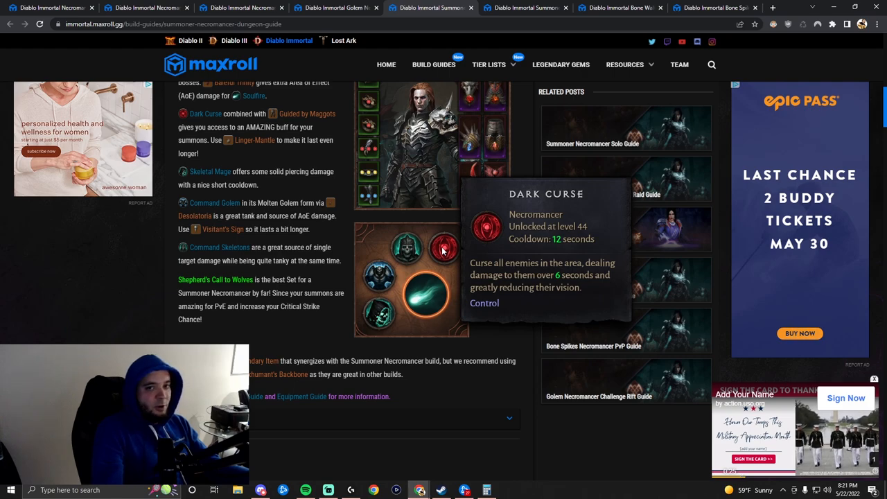
mouse_move(323, 255)
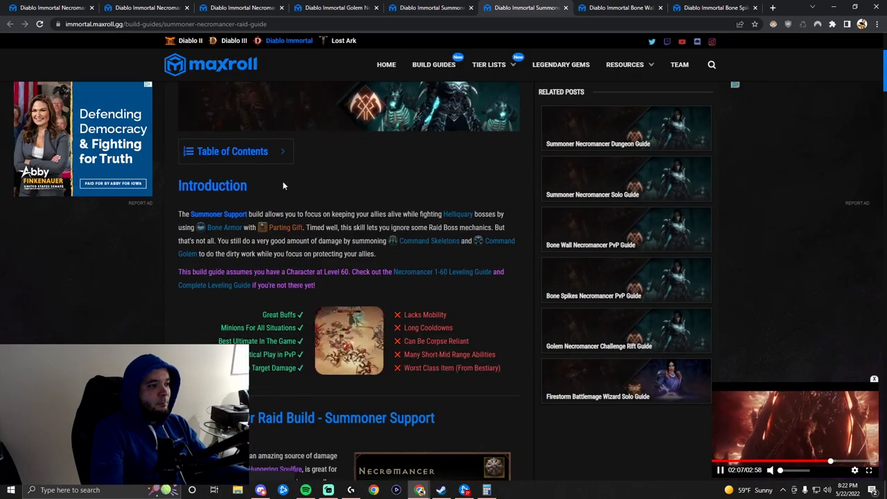
Scroll down the Summoner Support Raid Guide to its Raid Build skills.
scroll("down", 3)
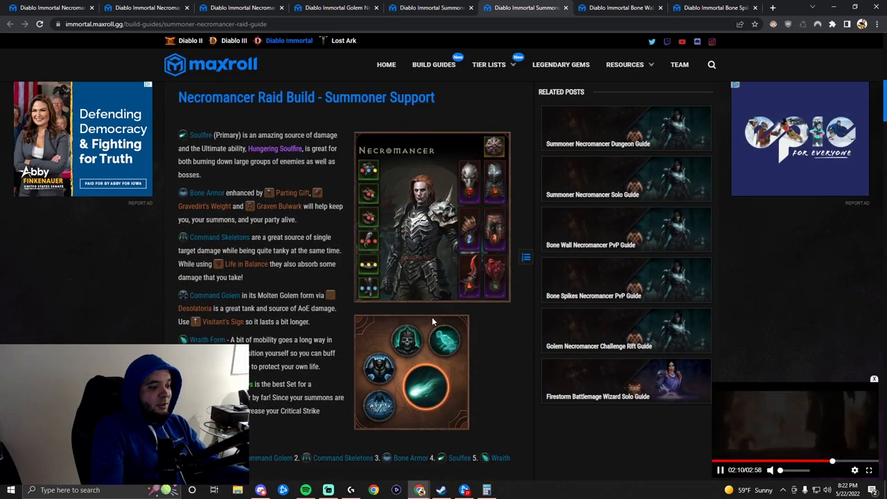
mouse_move(483, 339)
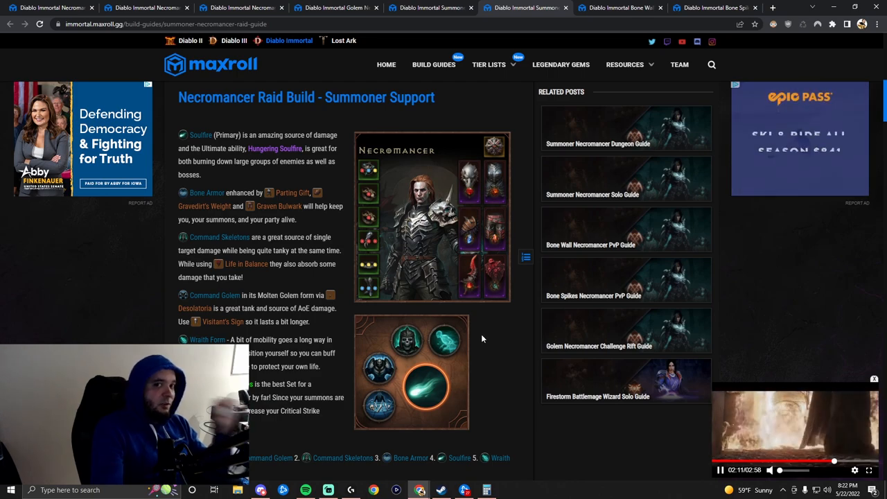
scroll("down", 3)
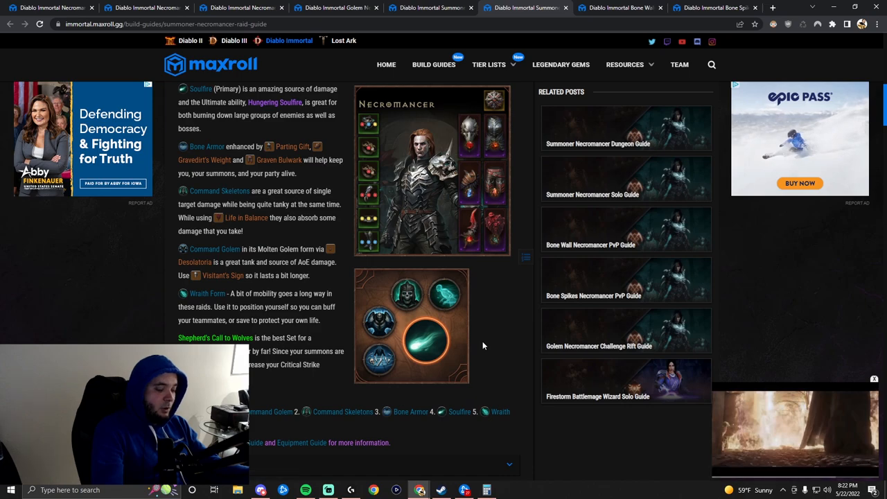
mouse_move(380, 365)
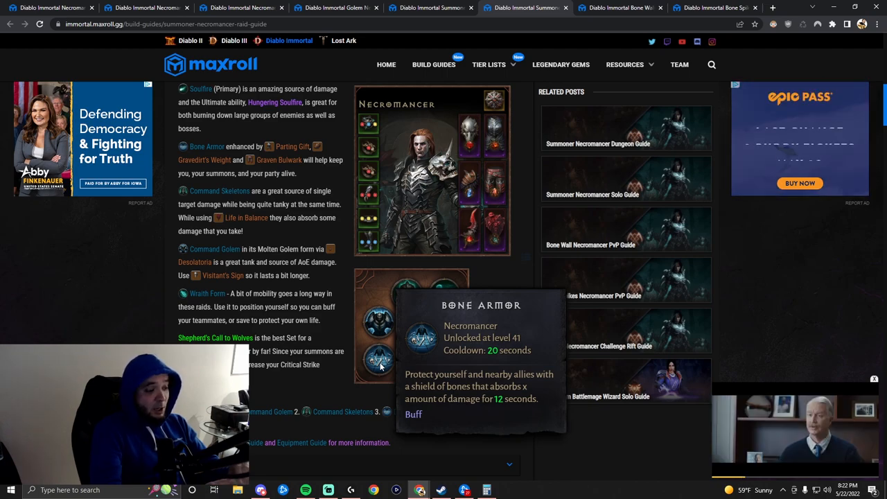
mouse_move(440, 303)
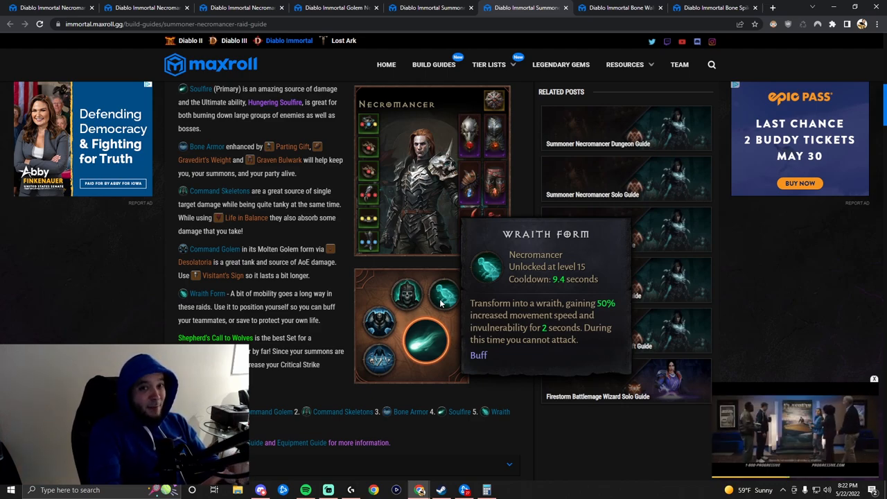
mouse_move(415, 271)
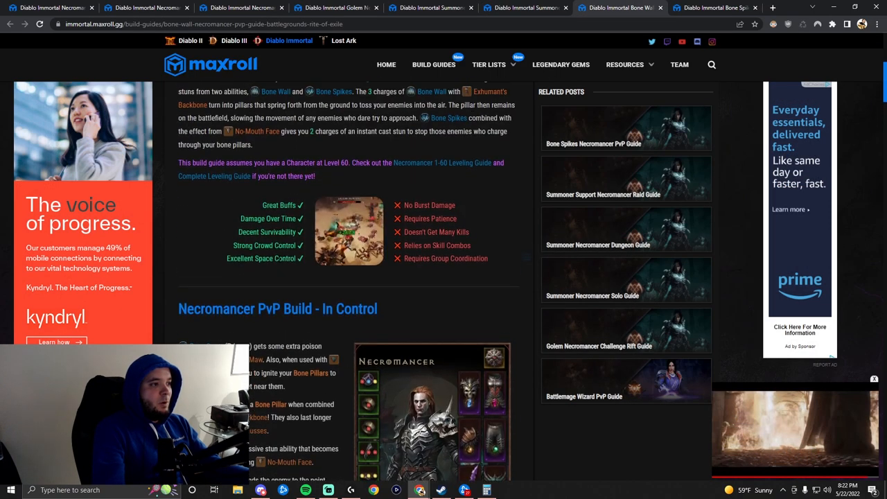
scroll("up", 3)
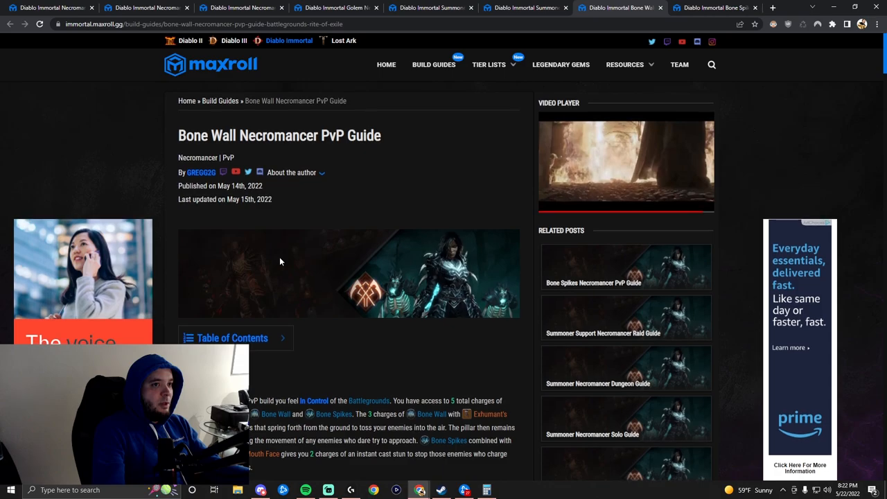
scroll("down", 3)
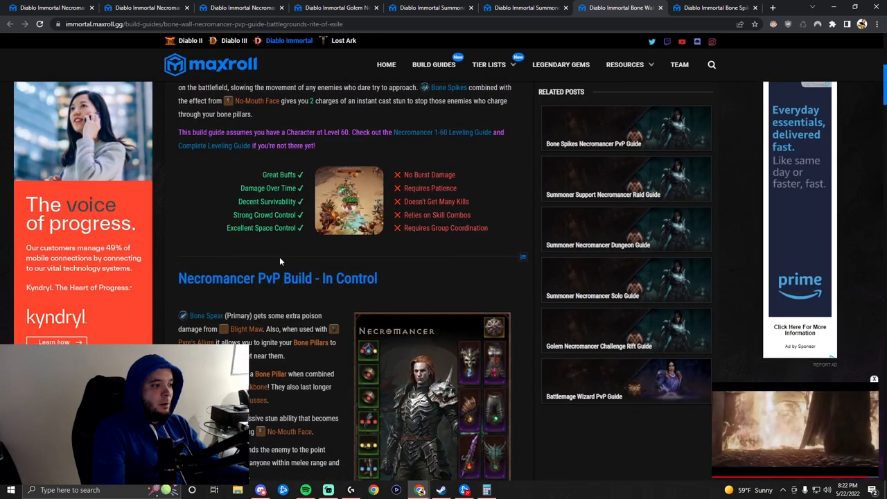
scroll("down", 3)
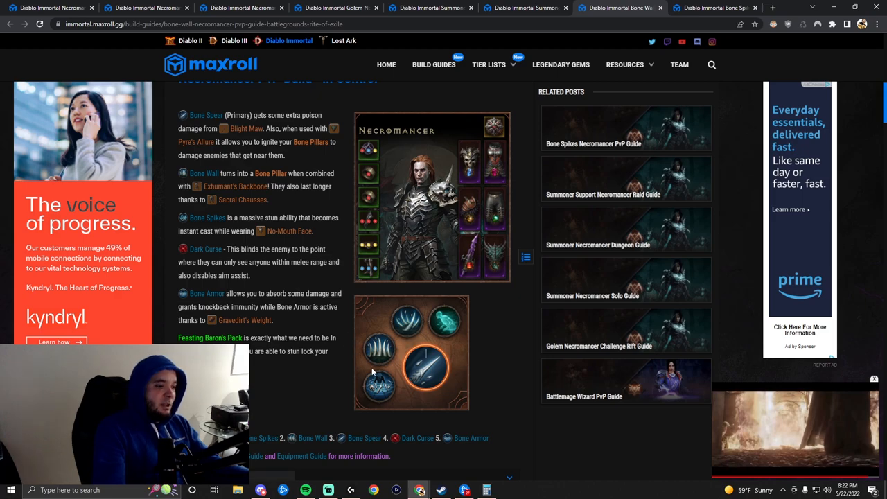
mouse_move(428, 373)
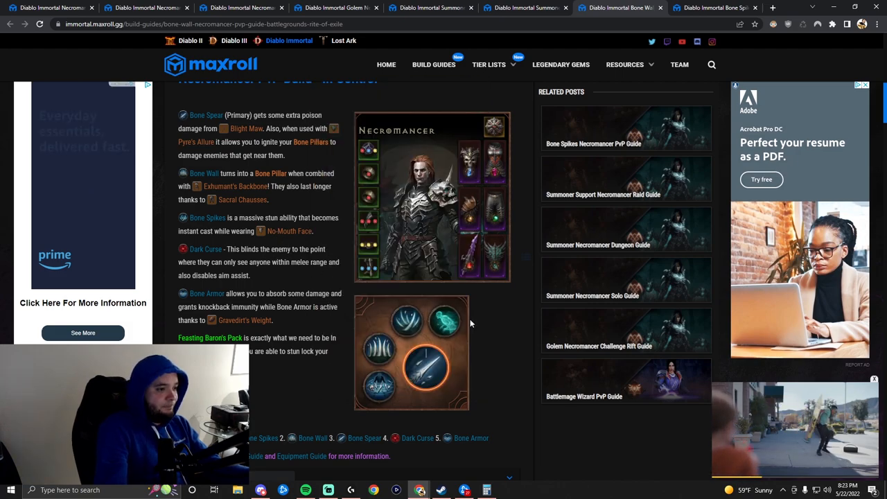
mouse_move(447, 320)
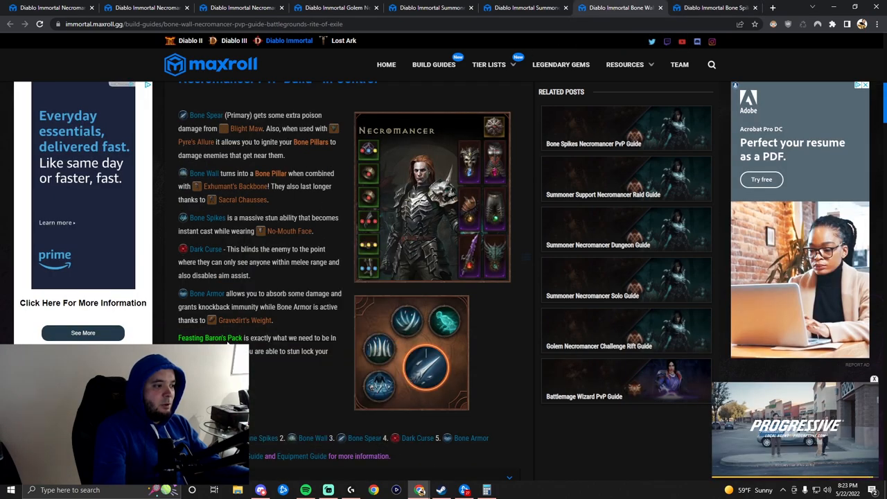
mouse_move(210, 338)
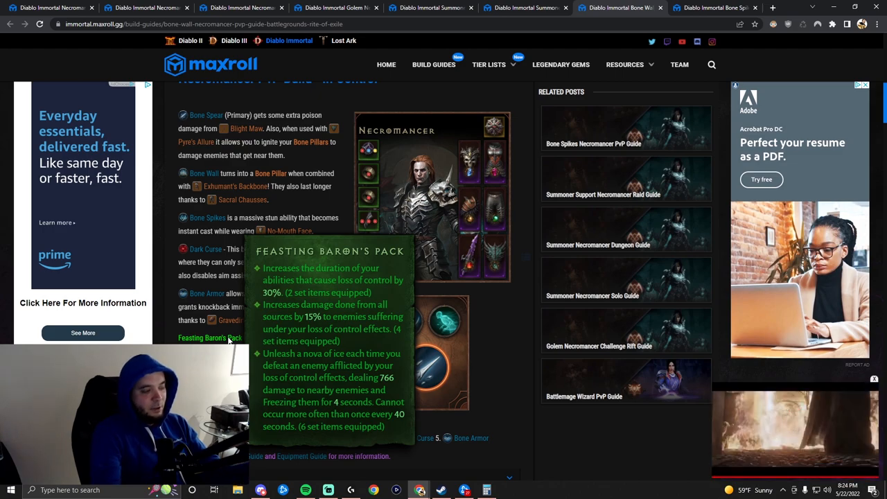
scroll("up", 3)
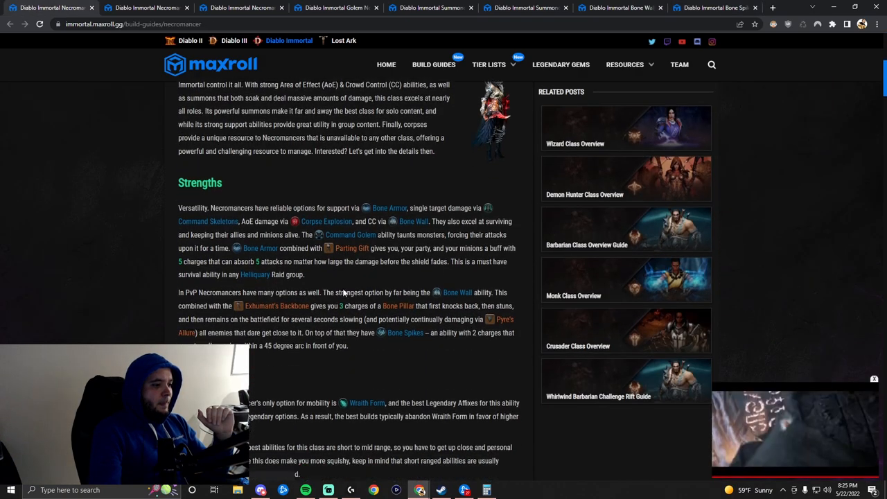
Scroll to the strengths and weaknesses list and highlight 'Constant Build Swapping'.
scroll("down", 3)
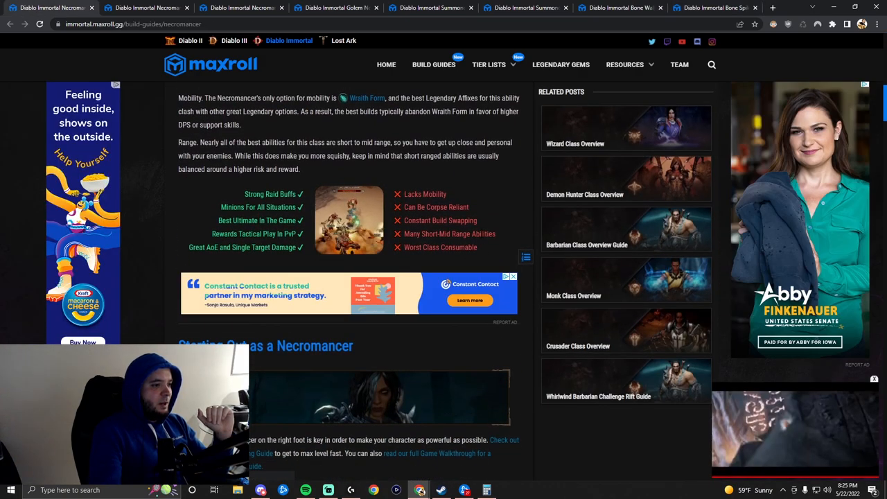
double_click(440, 220)
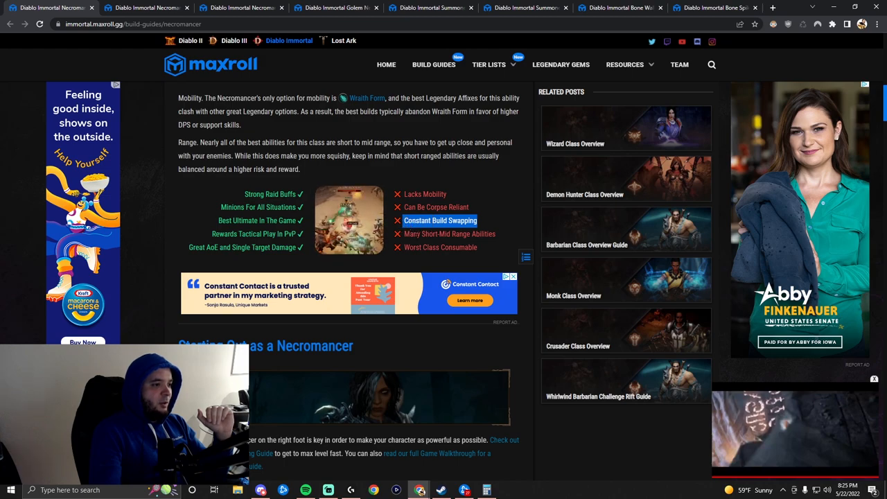